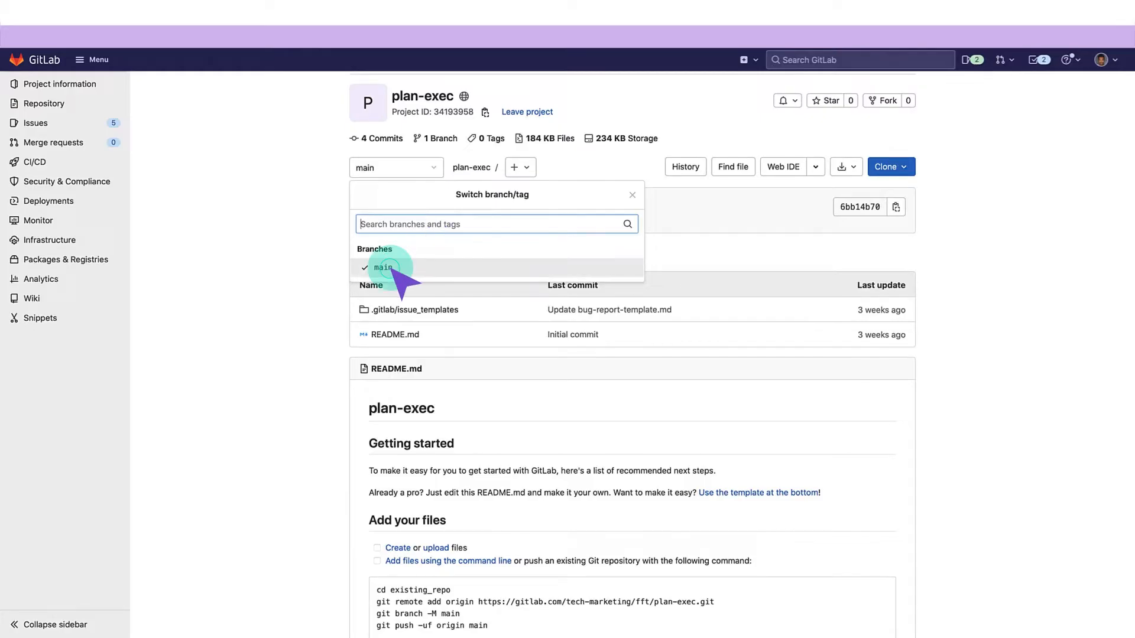
Confirm main as the active branch in the plan-exec branch switcher
{"action": "left_click", "coordinate": [382, 268]}
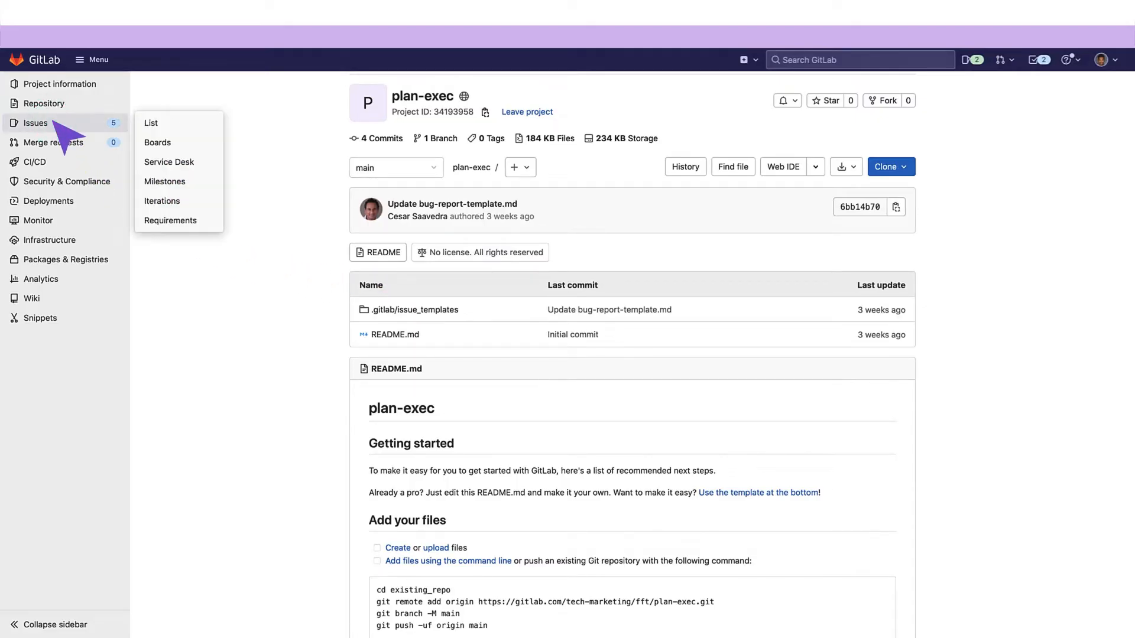
{"action": "mouse_move", "coordinate": [158, 142]}
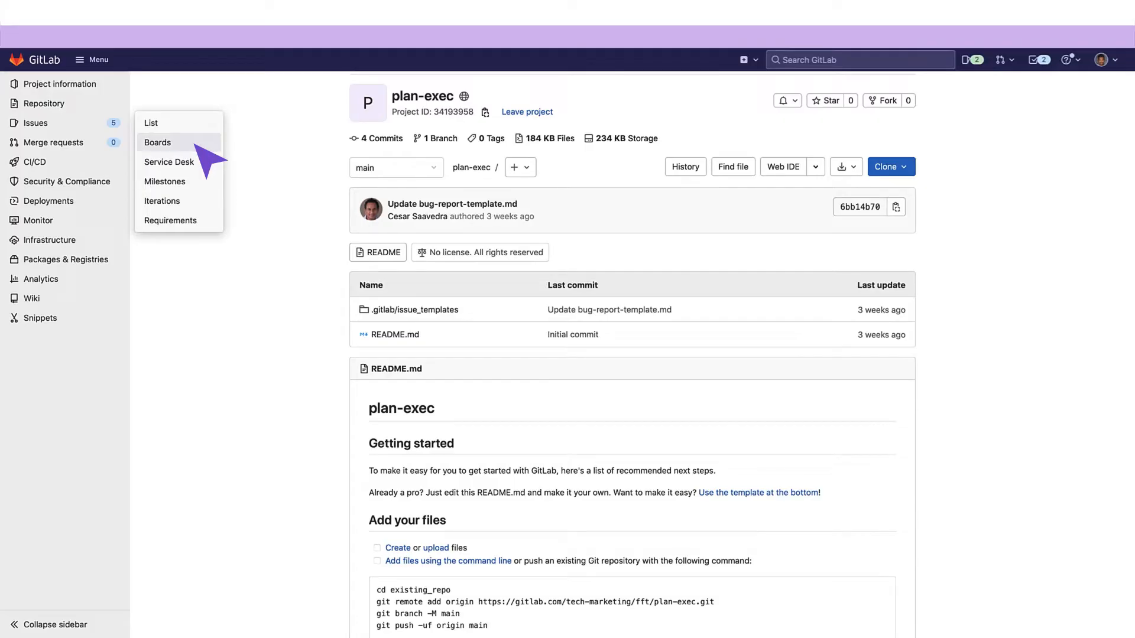
From the Development issue board, bring up the 'Need to develop landing page for application' issue
{"action": "left_click", "coordinate": [157, 142]}
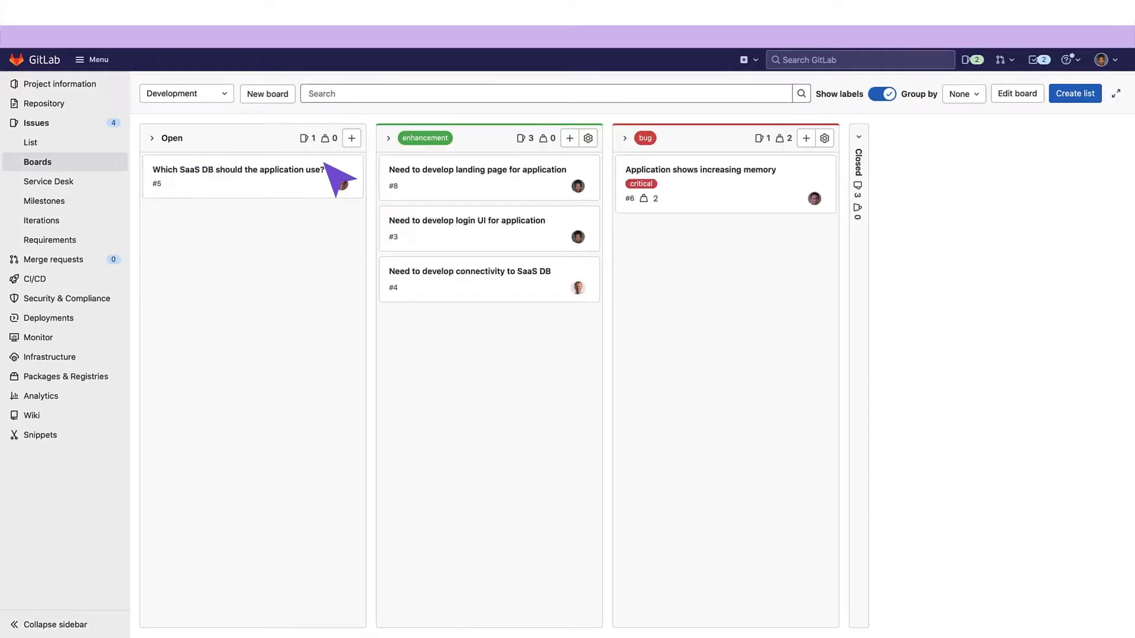
{"action": "mouse_move", "coordinate": [533, 201]}
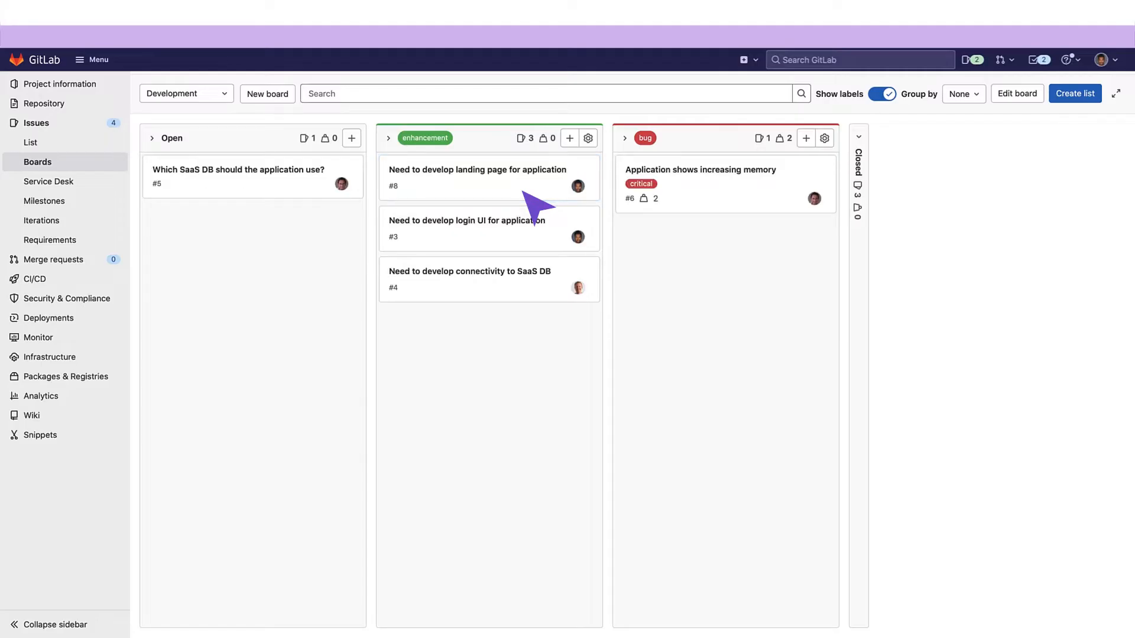
{"action": "mouse_move", "coordinate": [496, 191]}
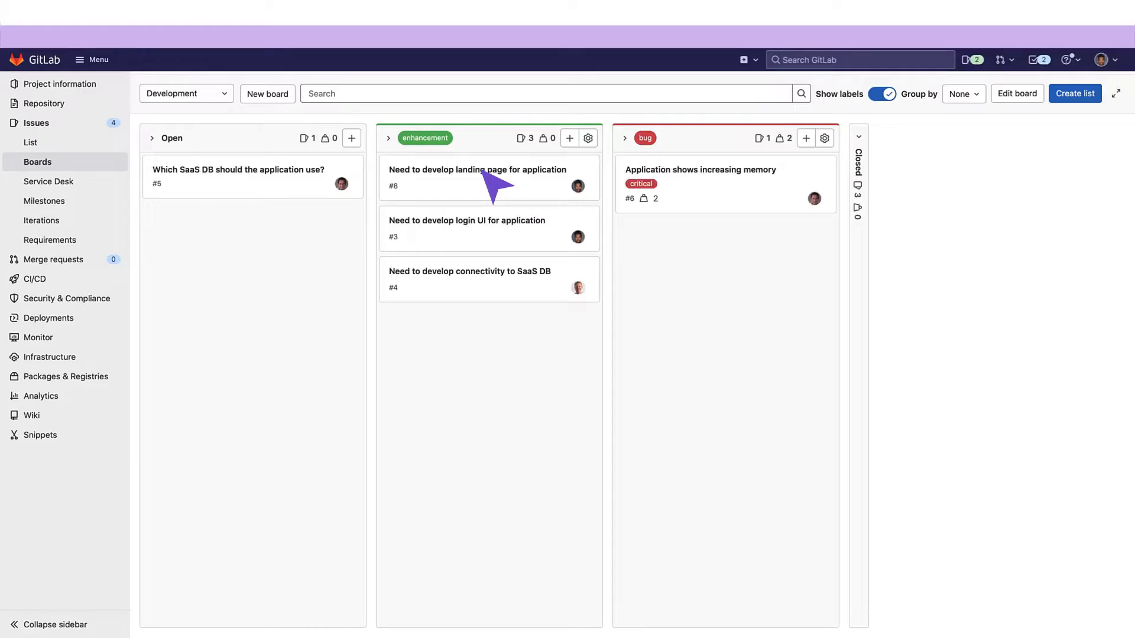
{"action": "left_click", "coordinate": [477, 169]}
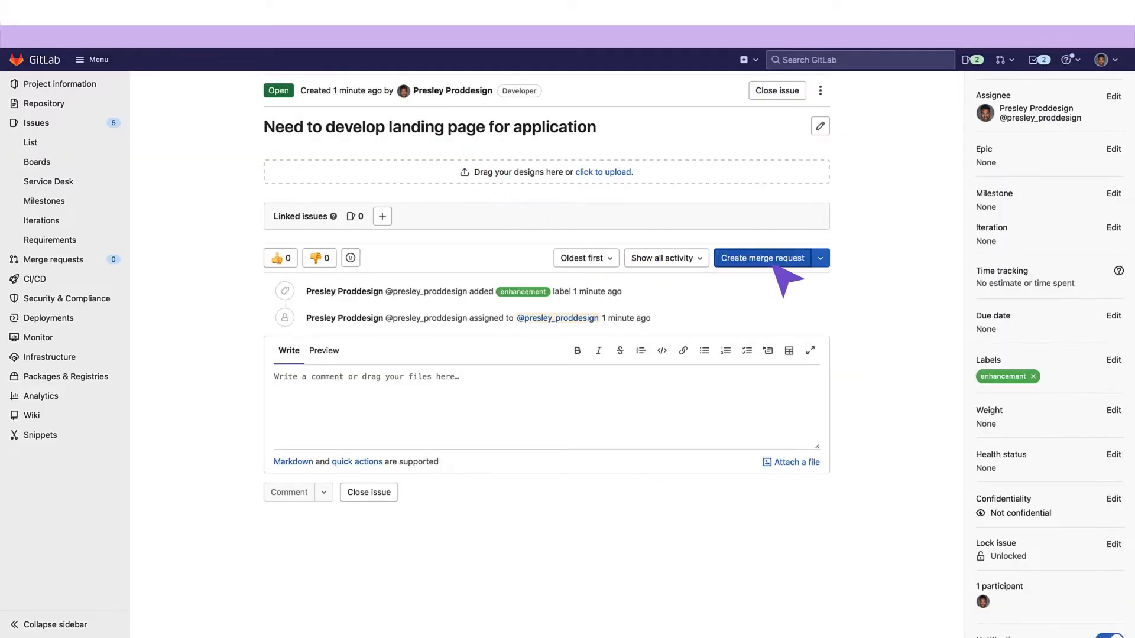
Create a draft merge request from the issue, assigned to me and closing #8
{"action": "left_click", "coordinate": [762, 258]}
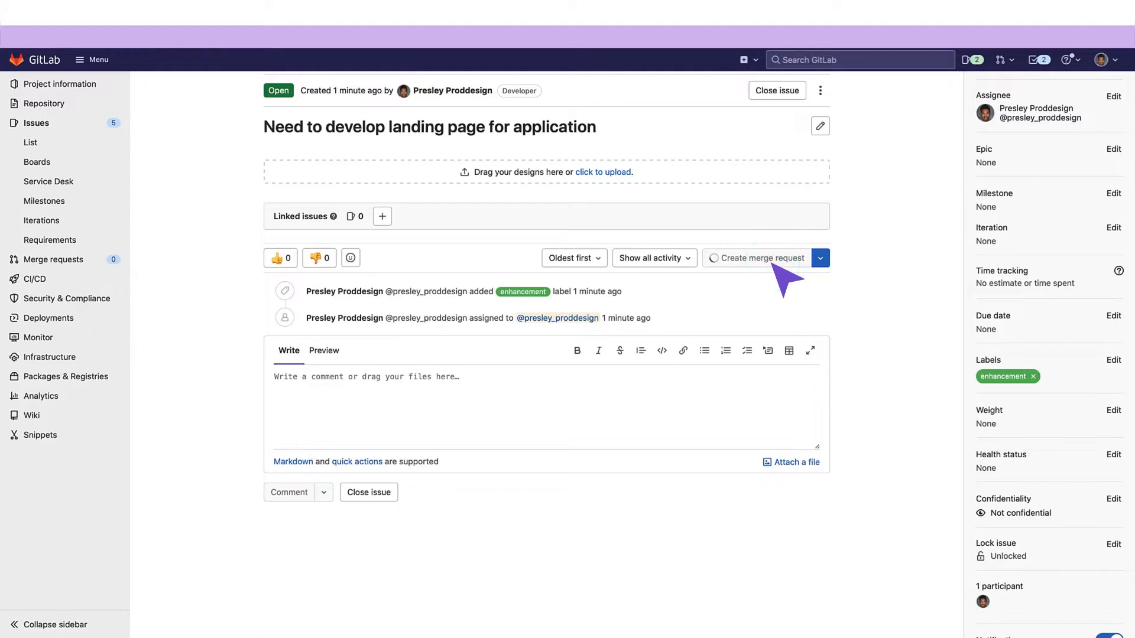
{"action": "left_click", "coordinate": [757, 258]}
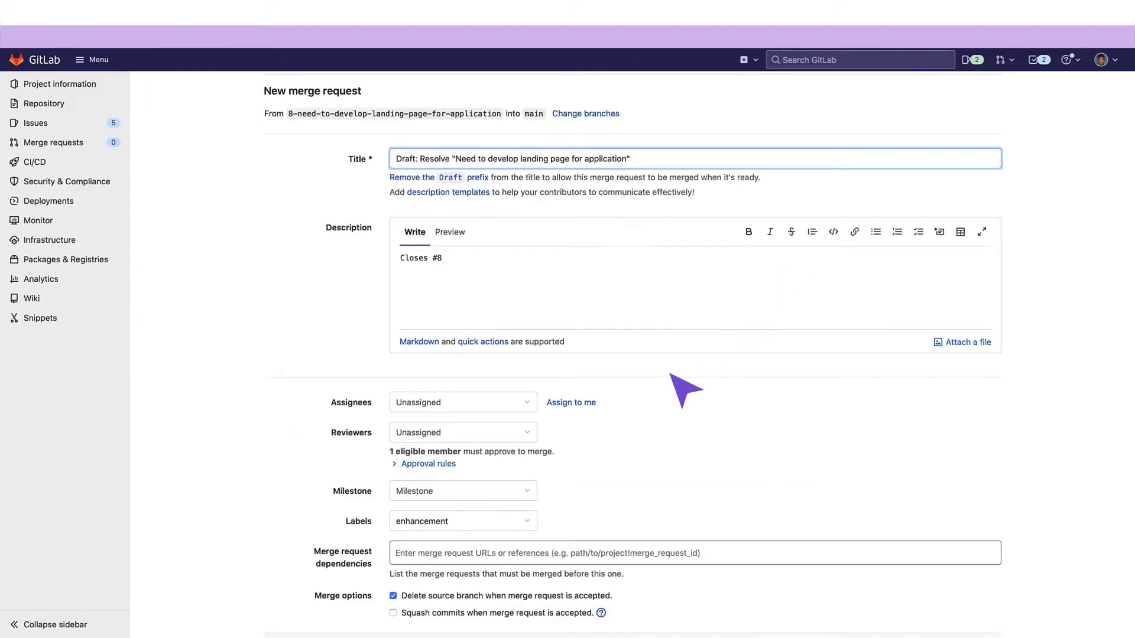
{"action": "left_click", "coordinate": [570, 402]}
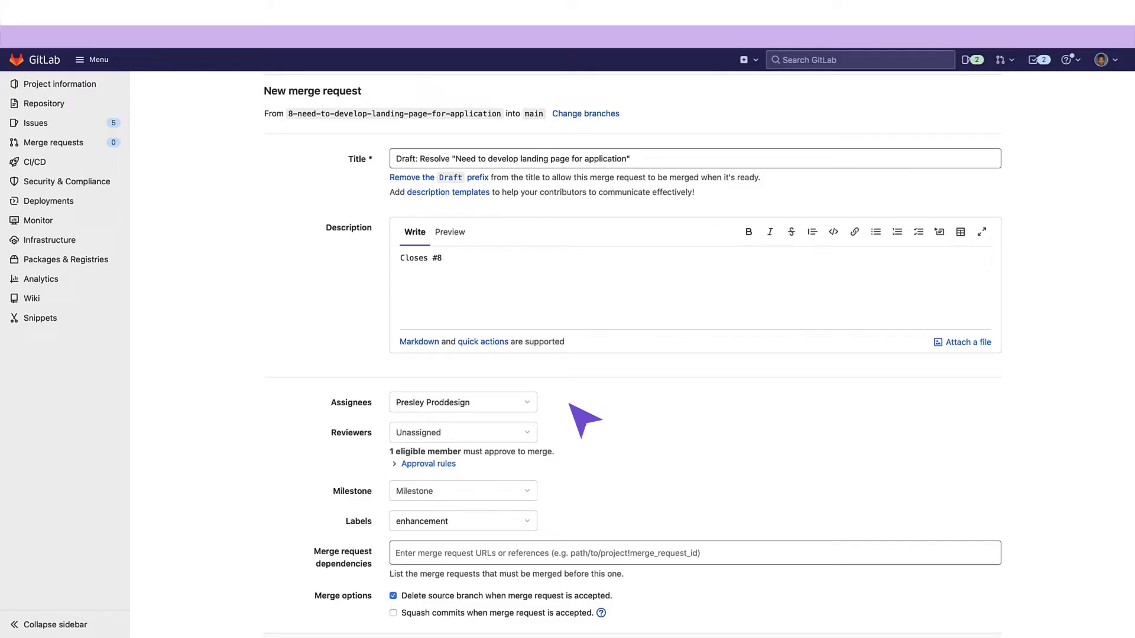
{"action": "scroll", "scroll_direction": "down", "scroll_amount": 3}
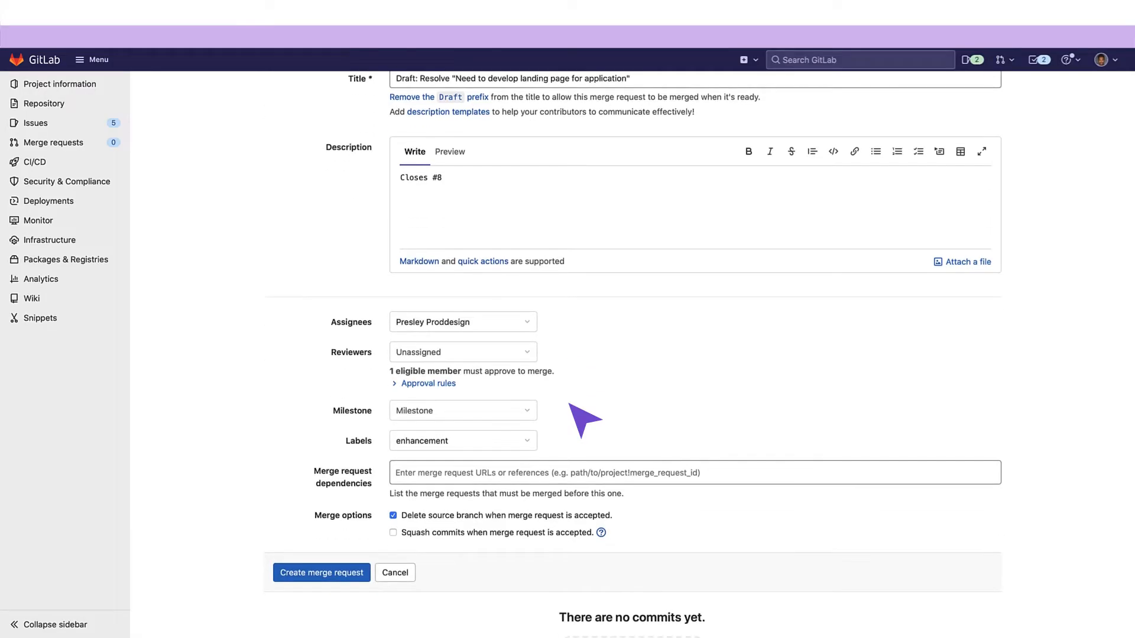
{"action": "left_click", "coordinate": [322, 572]}
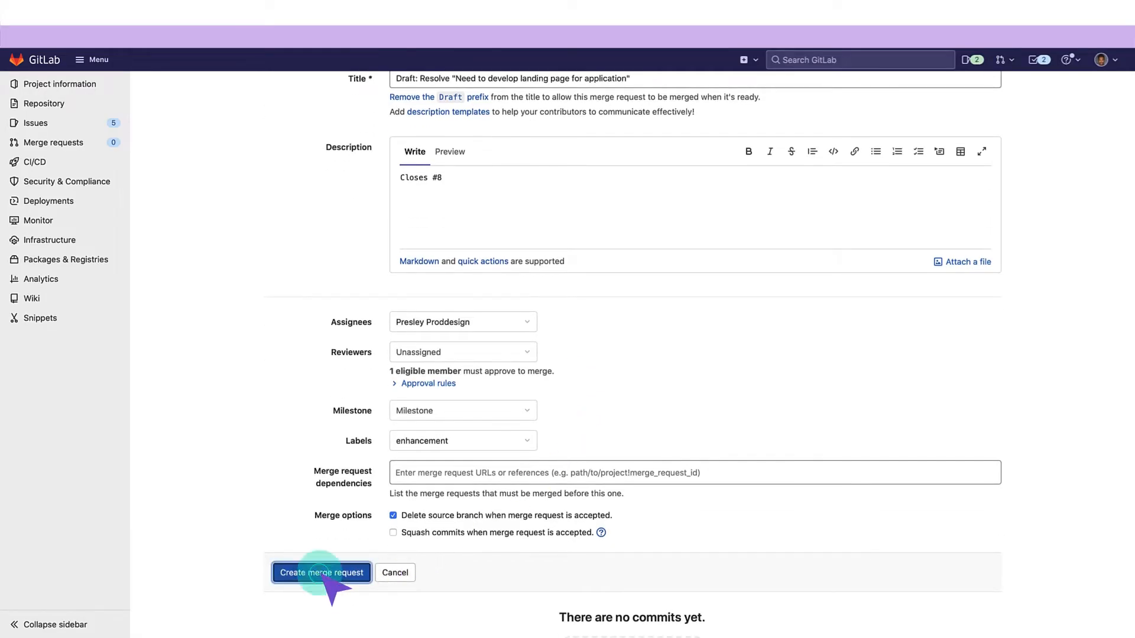
{"action": "left_click", "coordinate": [320, 572]}
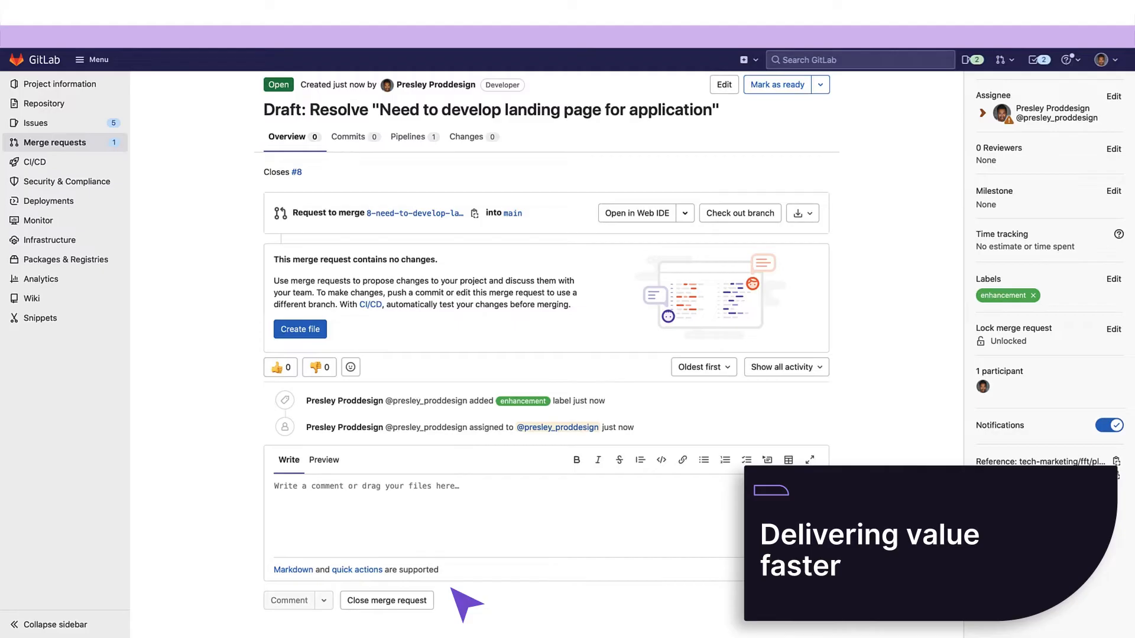
{"action": "mouse_move", "coordinate": [636, 213]}
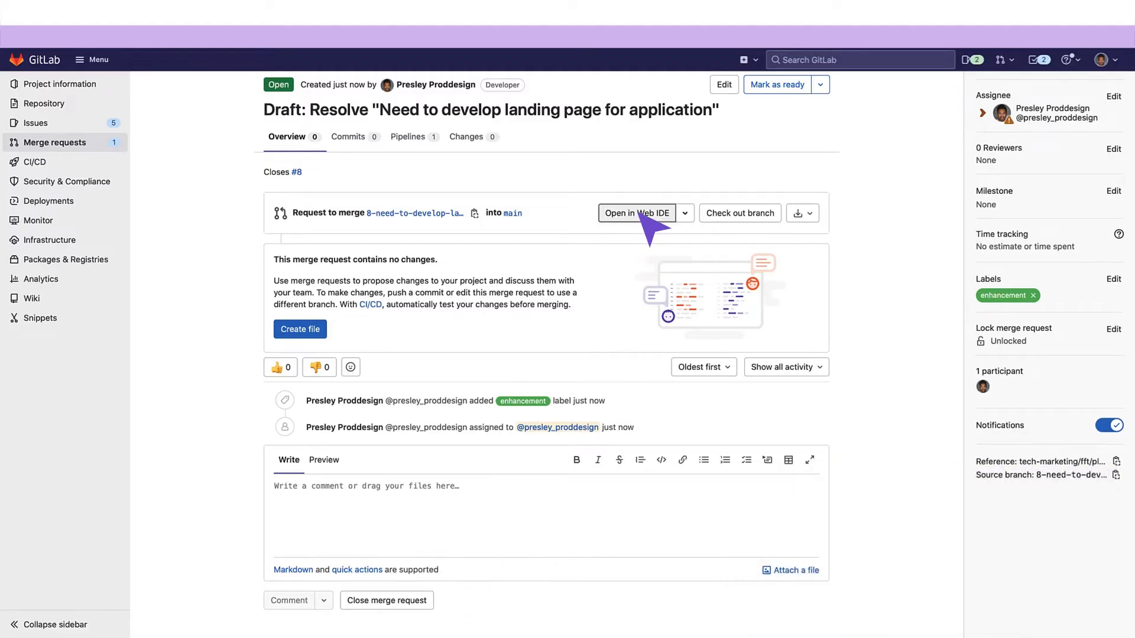
In the Web IDE, add src/main/java/com/examples/demo/DemoApplication.java and stage it for commit
{"action": "left_click", "coordinate": [636, 213]}
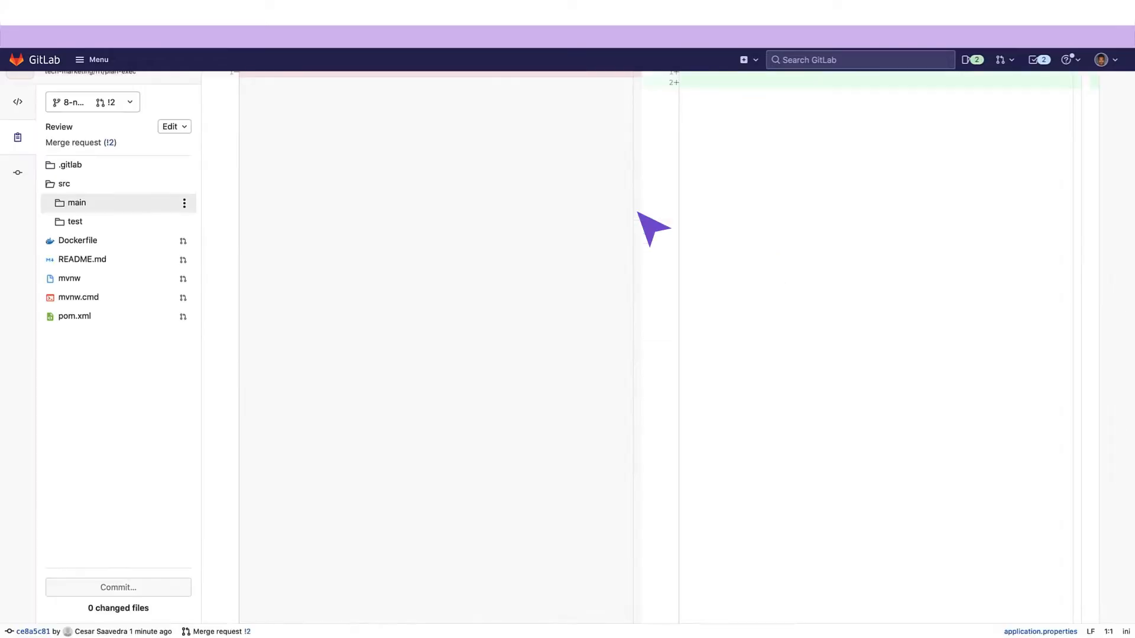
{"action": "left_click", "coordinate": [184, 203]}
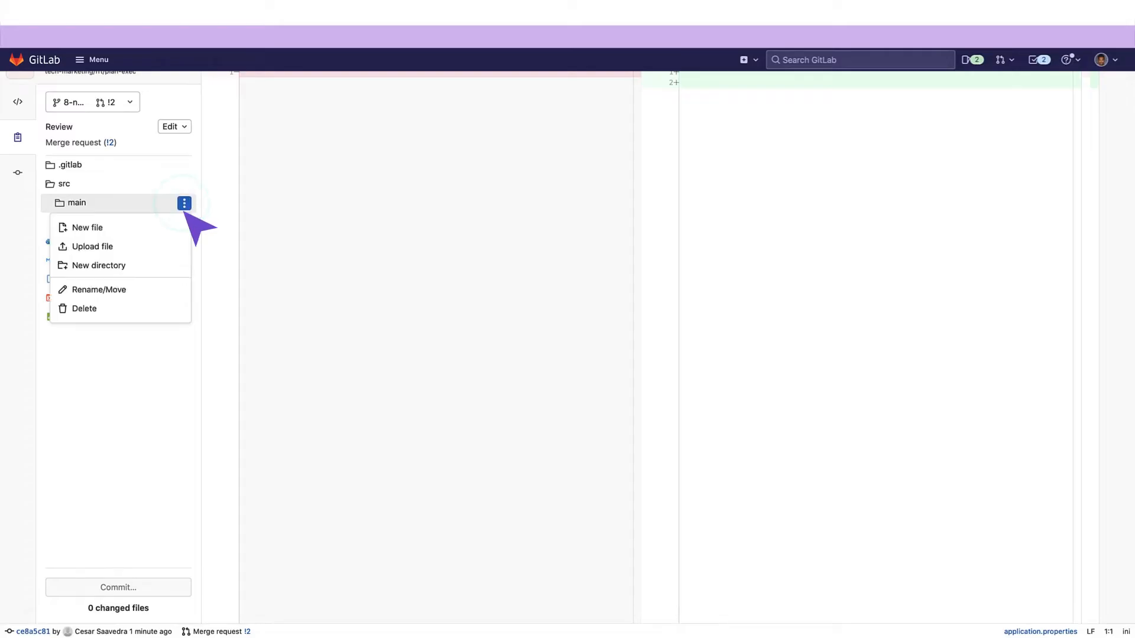
{"action": "left_click", "coordinate": [86, 227]}
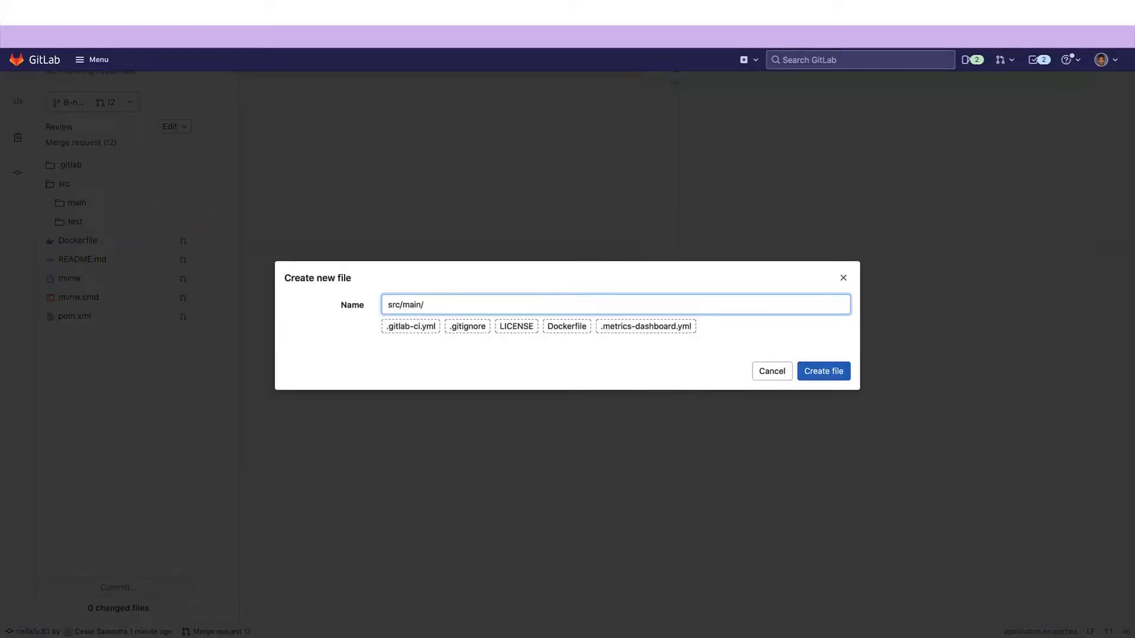
{"action": "type", "text": "java/com/examples/"}
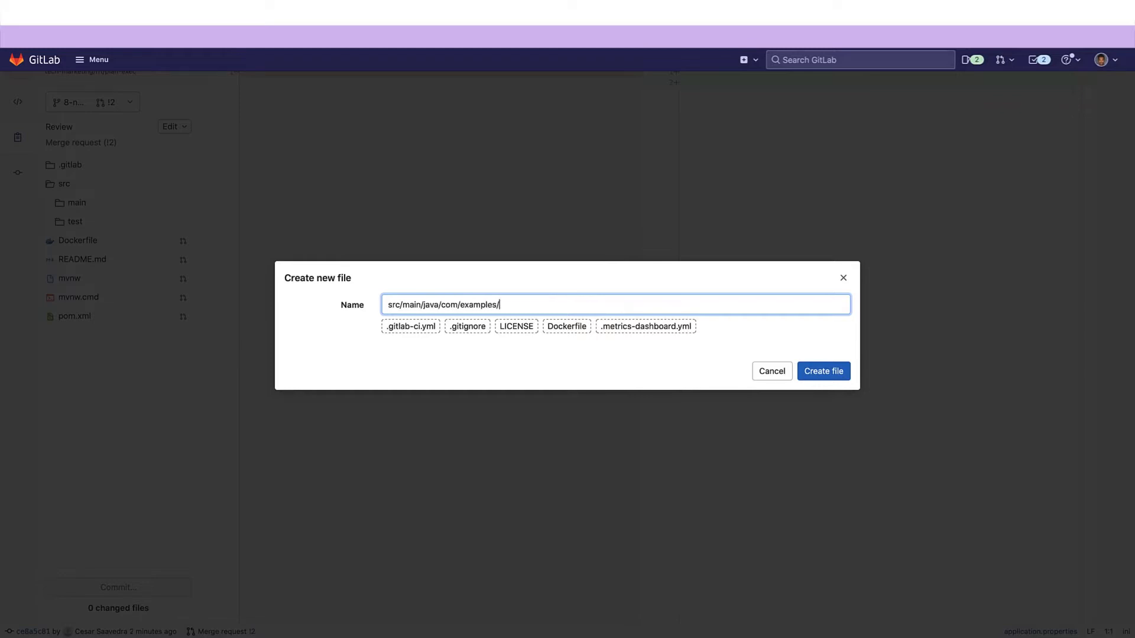
{"action": "type", "text": "demo/DemoApplication."}
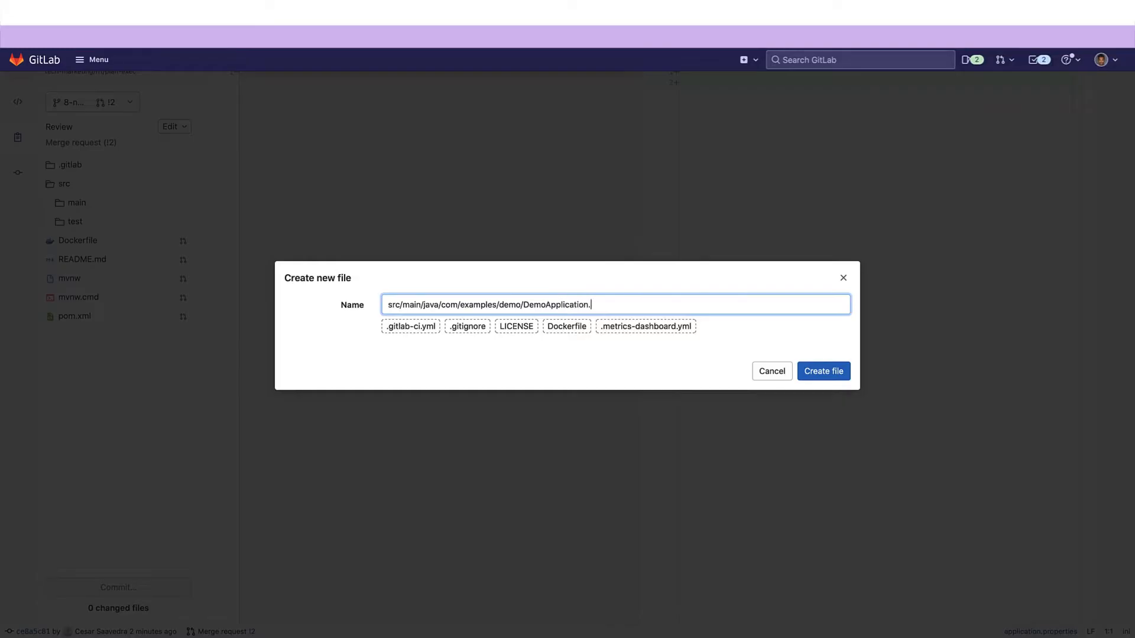
{"action": "type", "text": "java"}
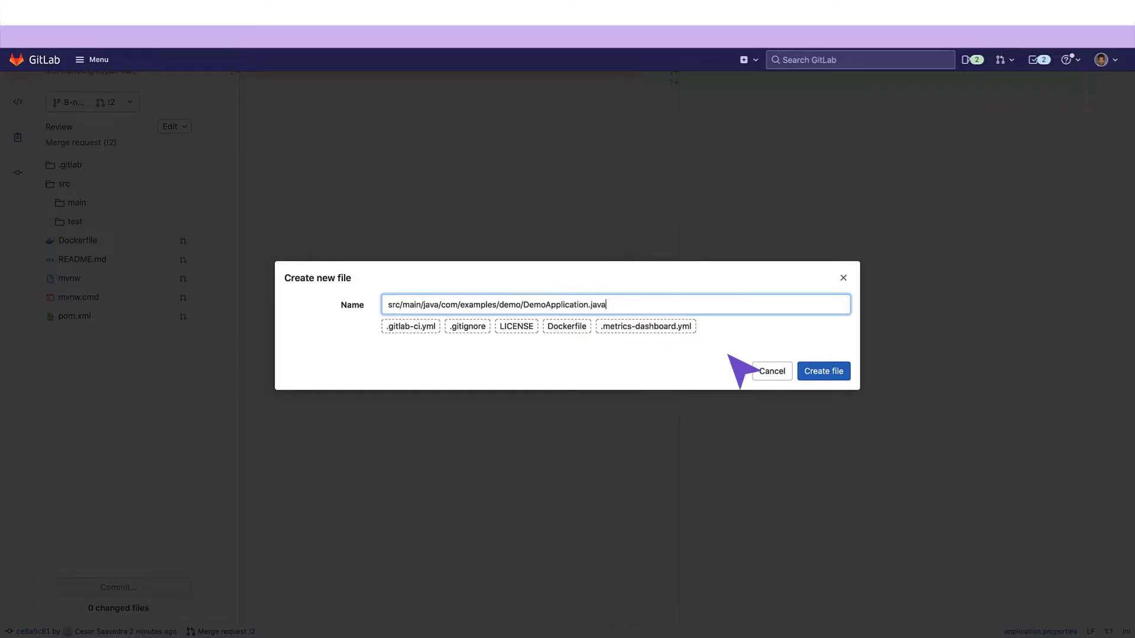
{"action": "left_click", "coordinate": [822, 370]}
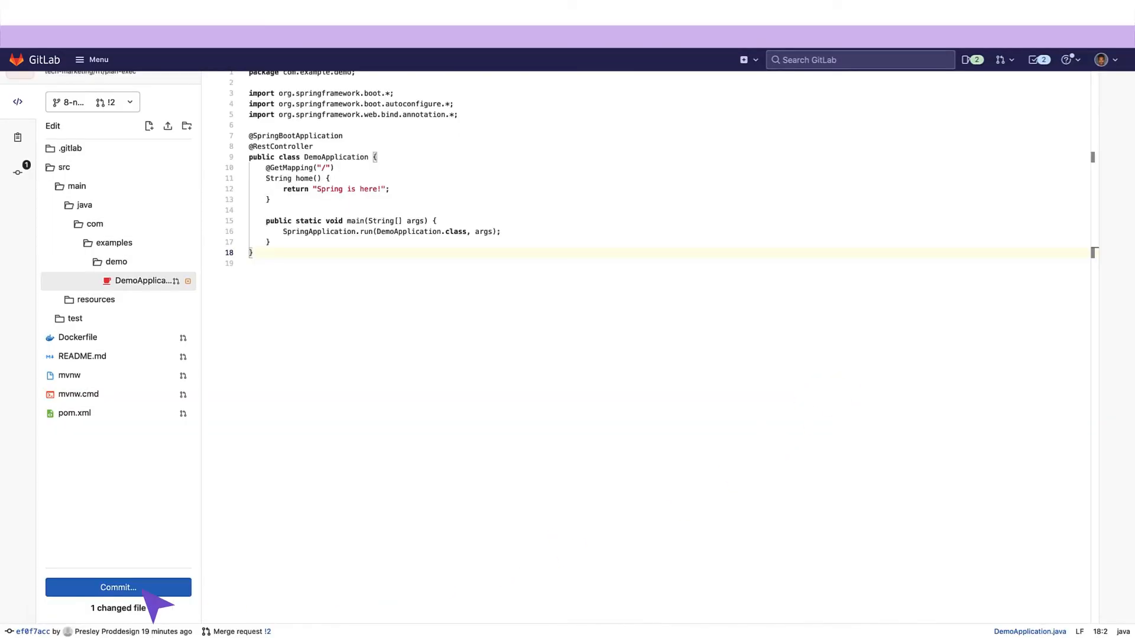
{"action": "left_click", "coordinate": [117, 588]}
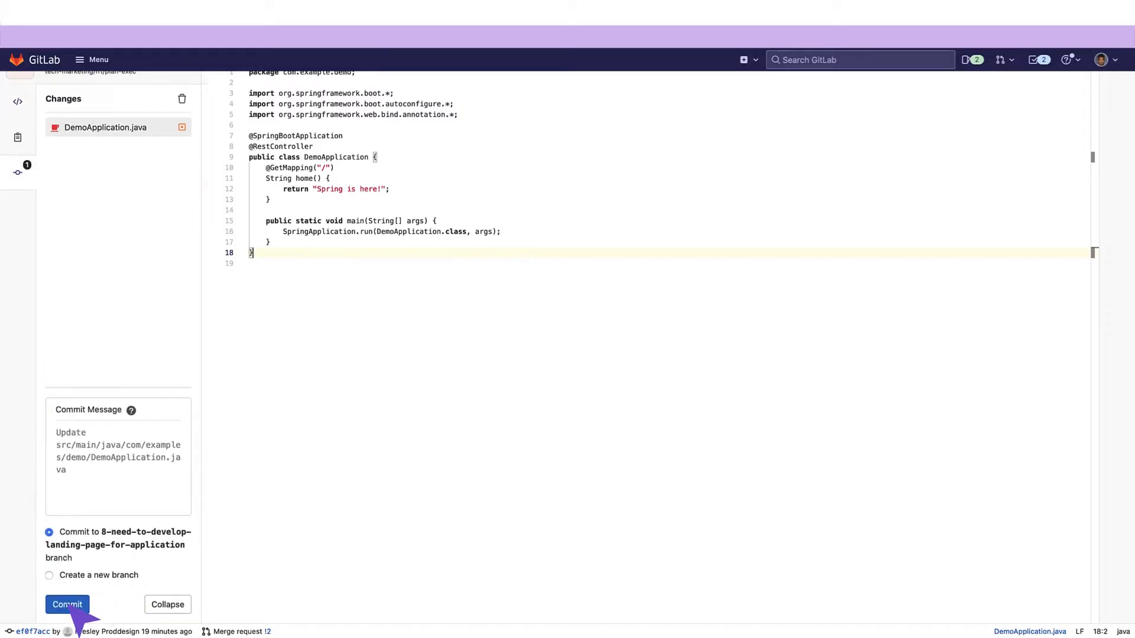
Commit DemoApplication.java to the landing page branch and let its 8-job pipeline pass
{"action": "left_click", "coordinate": [66, 604]}
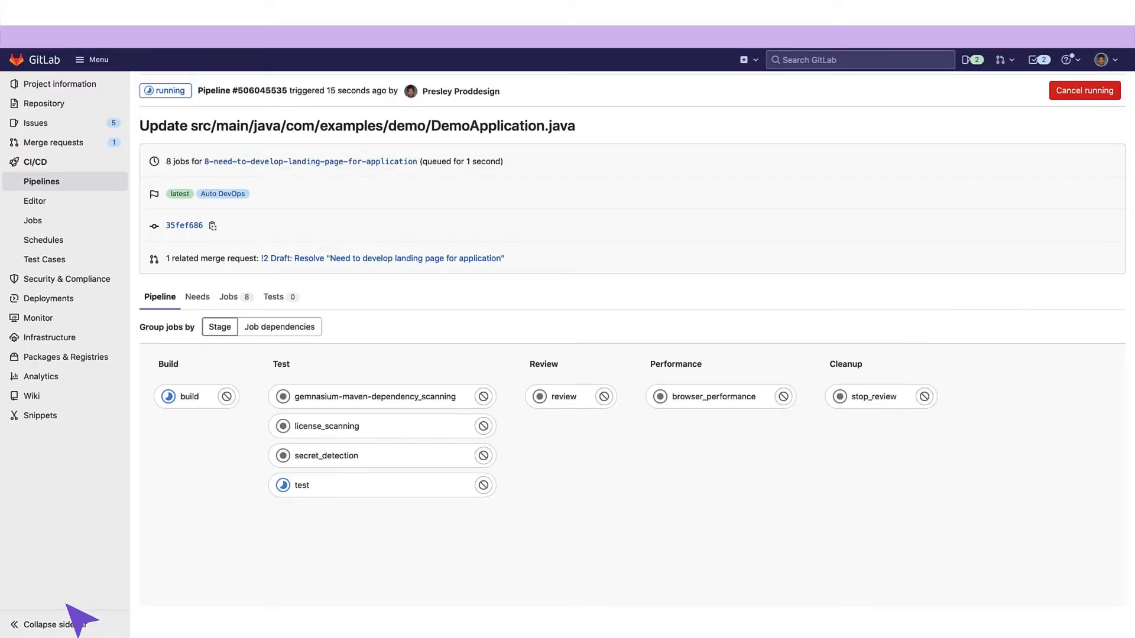
{"action": "mouse_move", "coordinate": [140, 553]}
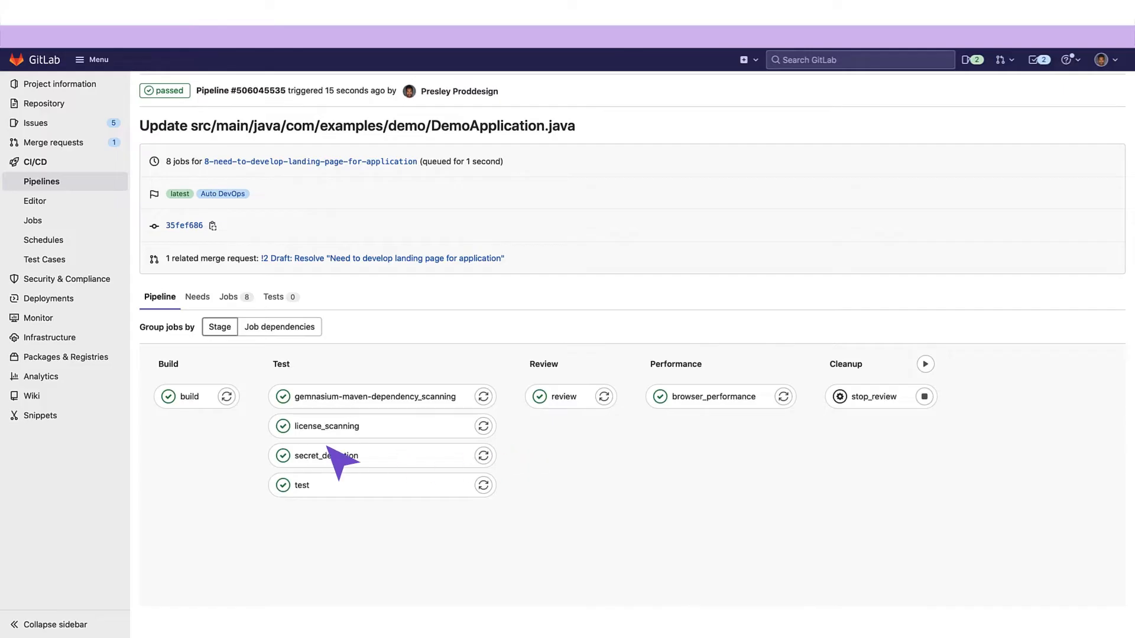
{"action": "left_click", "coordinate": [47, 298]}
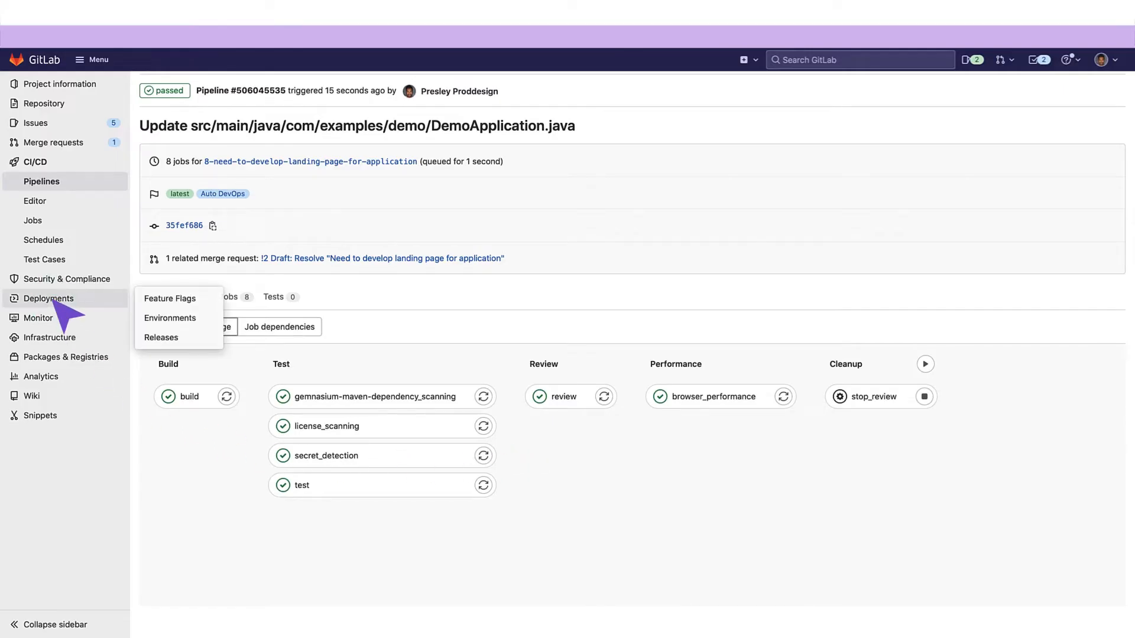
{"action": "mouse_move", "coordinate": [170, 318]}
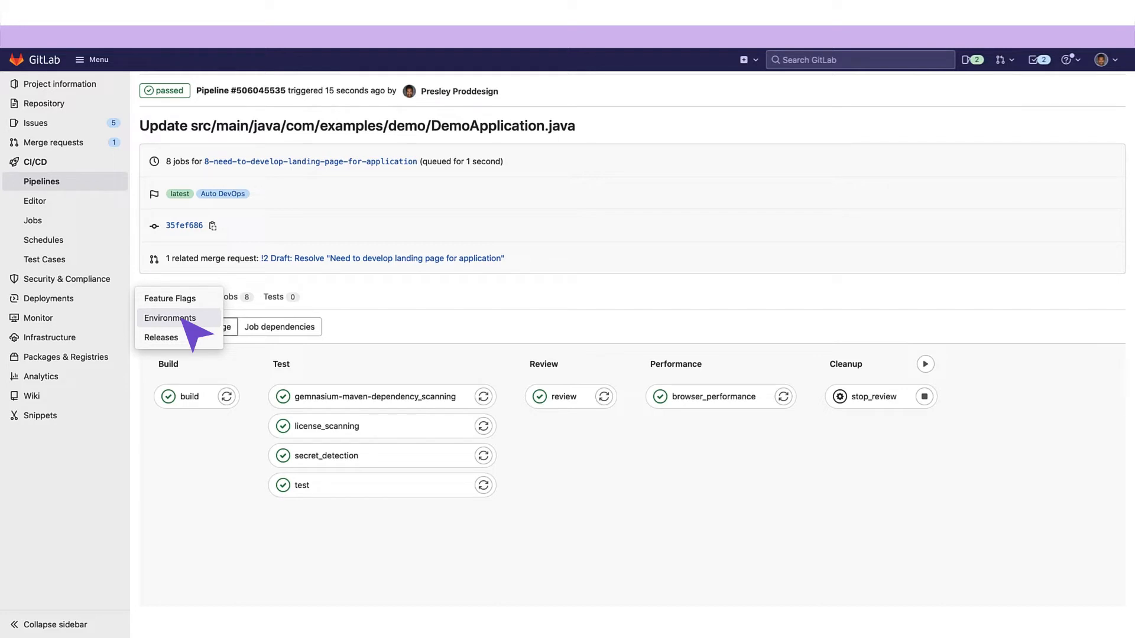
Review the Environments list with production, staging and the landing page review app
{"action": "left_click", "coordinate": [170, 318]}
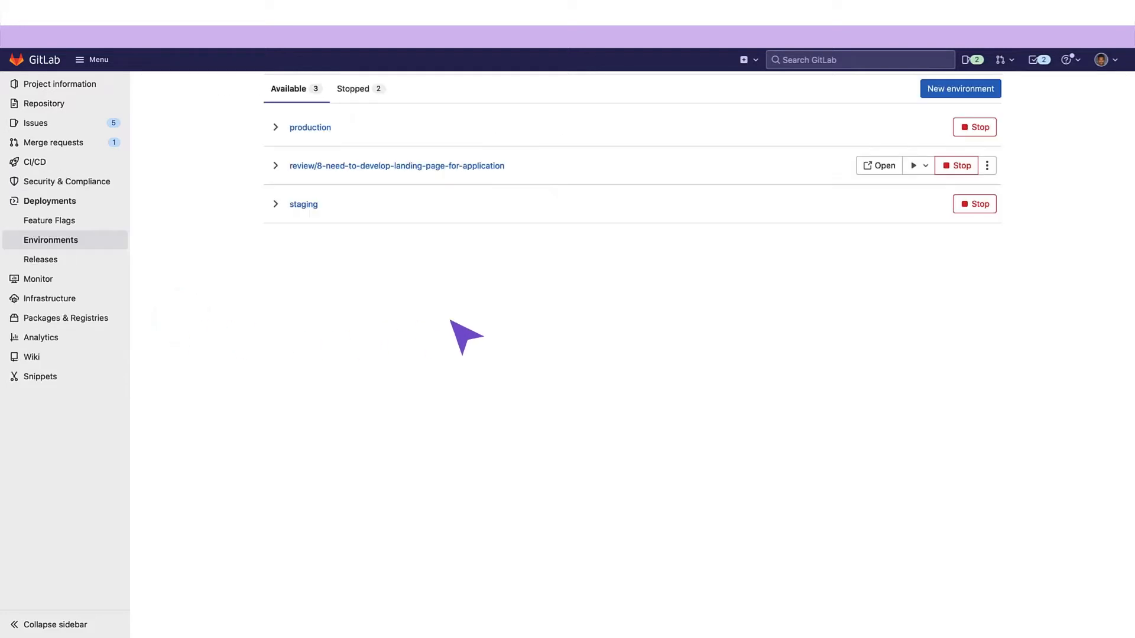
{"action": "mouse_move", "coordinate": [878, 165]}
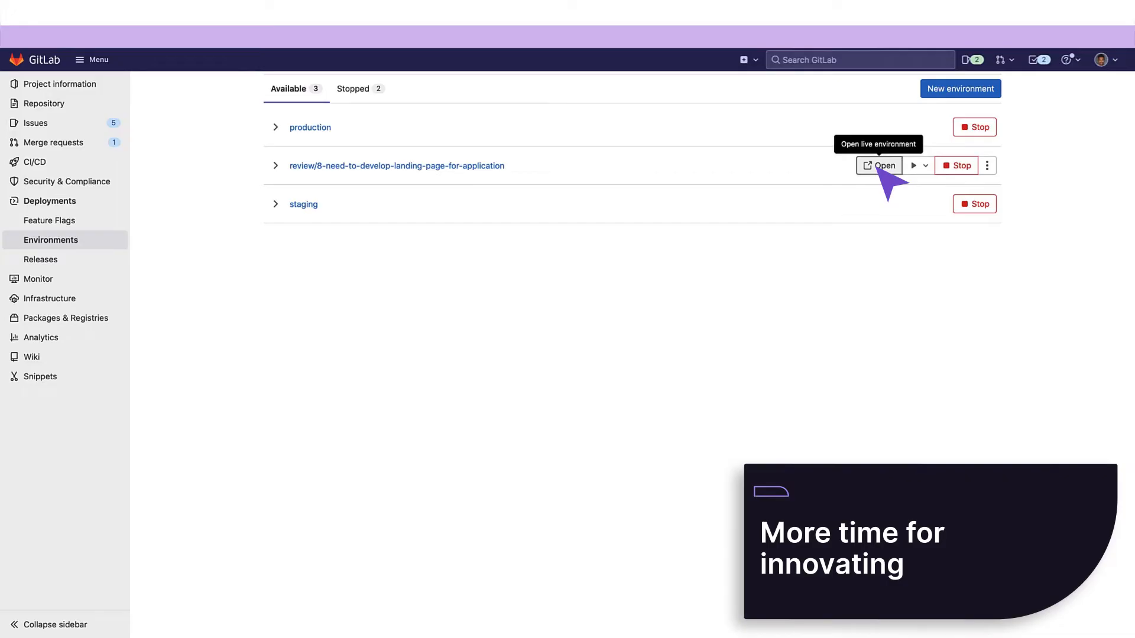
{"action": "mouse_move", "coordinate": [664, 221]}
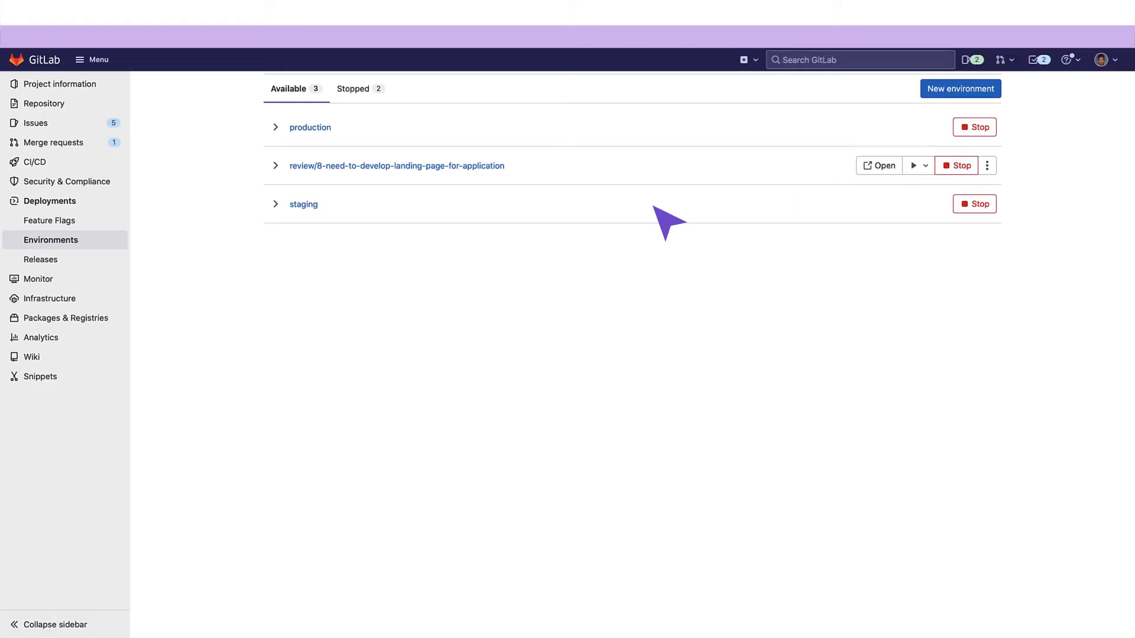
{"action": "left_click", "coordinate": [54, 141]}
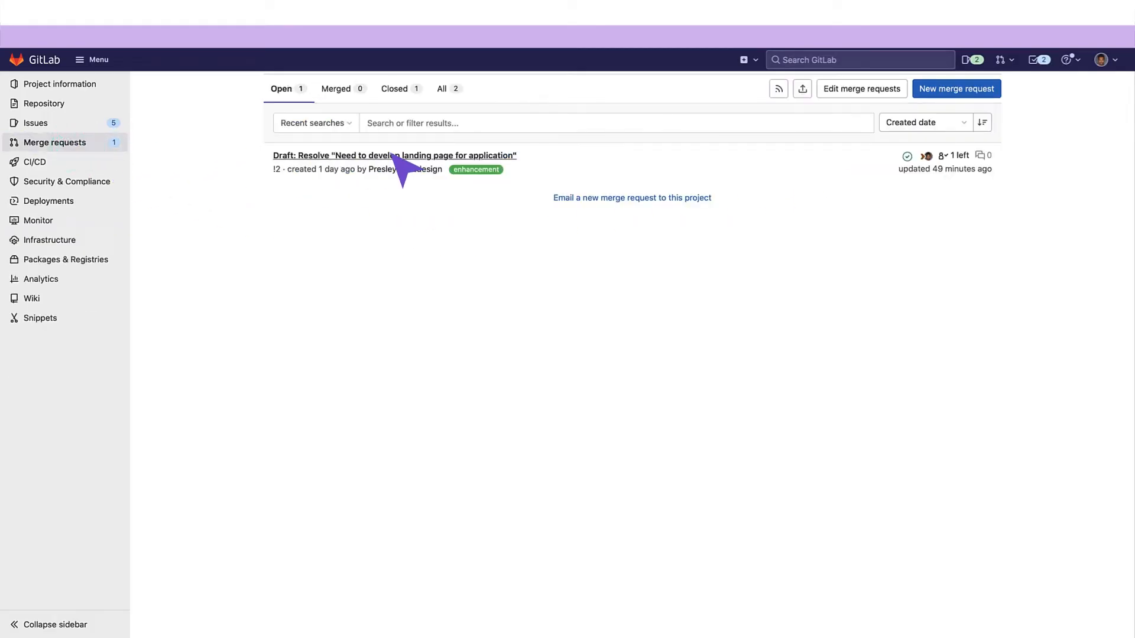
Request the developer as reviewer of merge request !2
{"action": "left_click", "coordinate": [394, 155]}
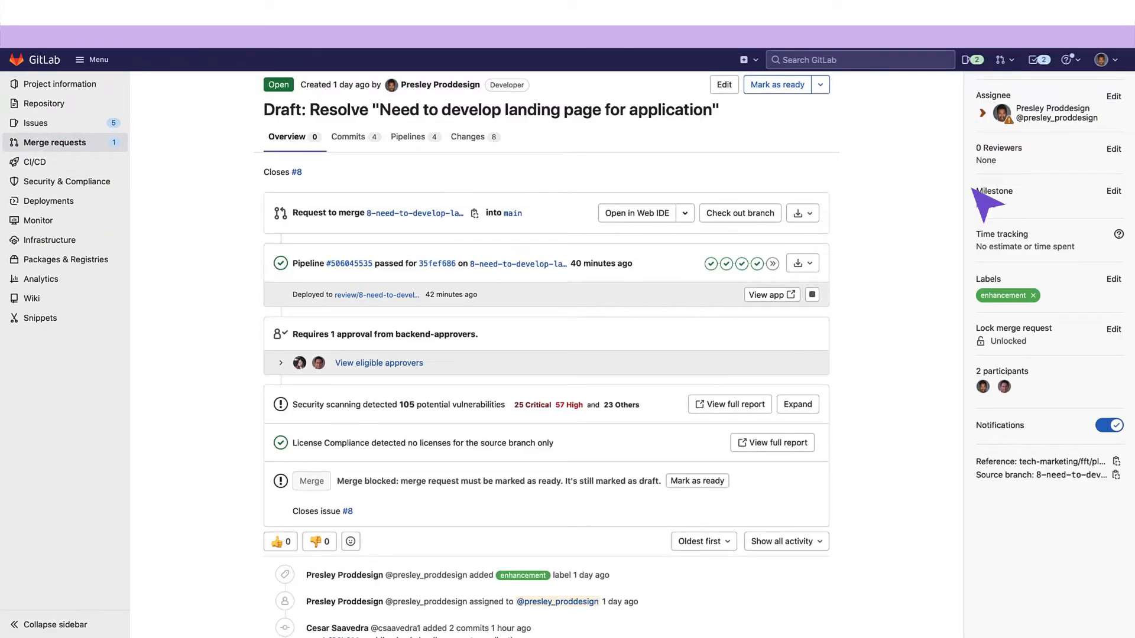
{"action": "left_click", "coordinate": [1114, 151]}
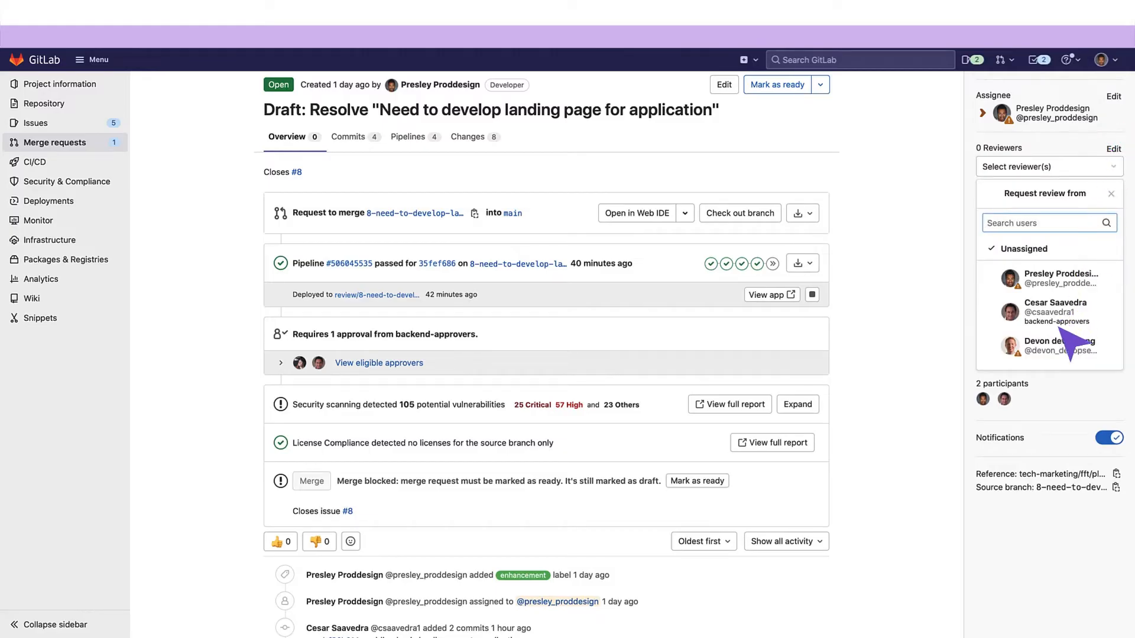
{"action": "left_click", "coordinate": [1057, 345]}
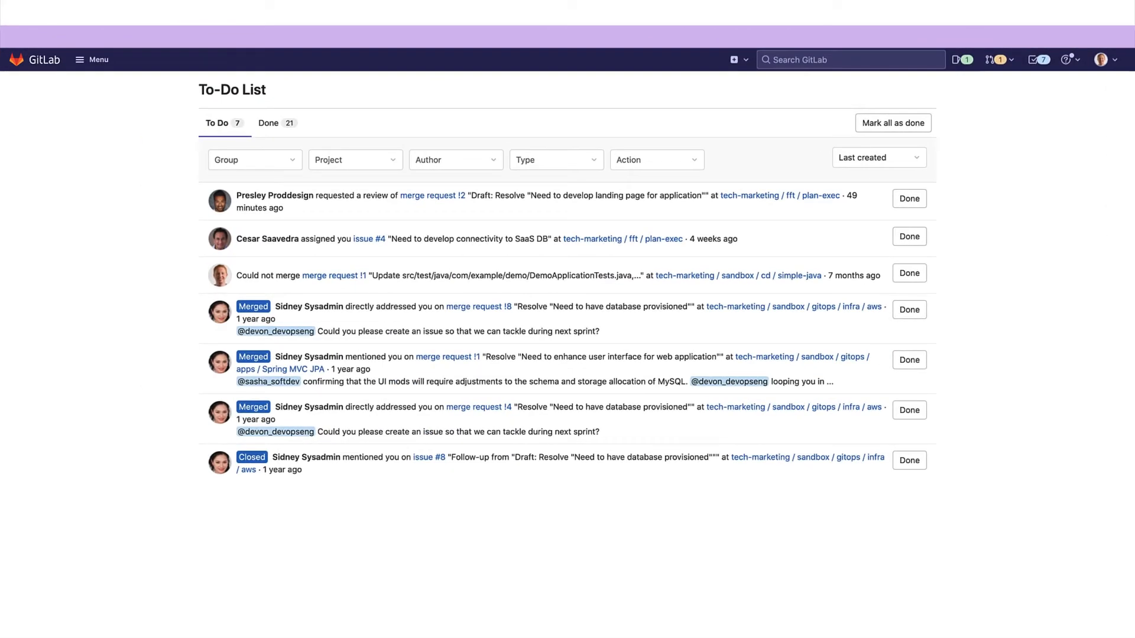
{"action": "mouse_move", "coordinate": [441, 201]}
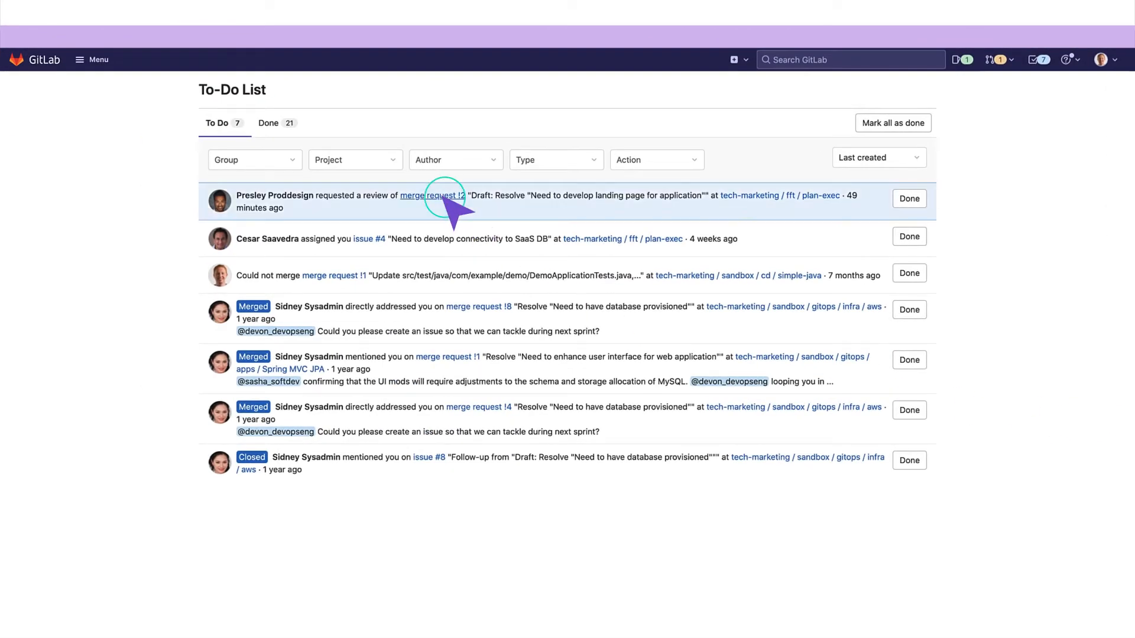
Leave suggested-change review threads on DemoApplication.java in merge request !2
{"action": "left_click", "coordinate": [430, 195]}
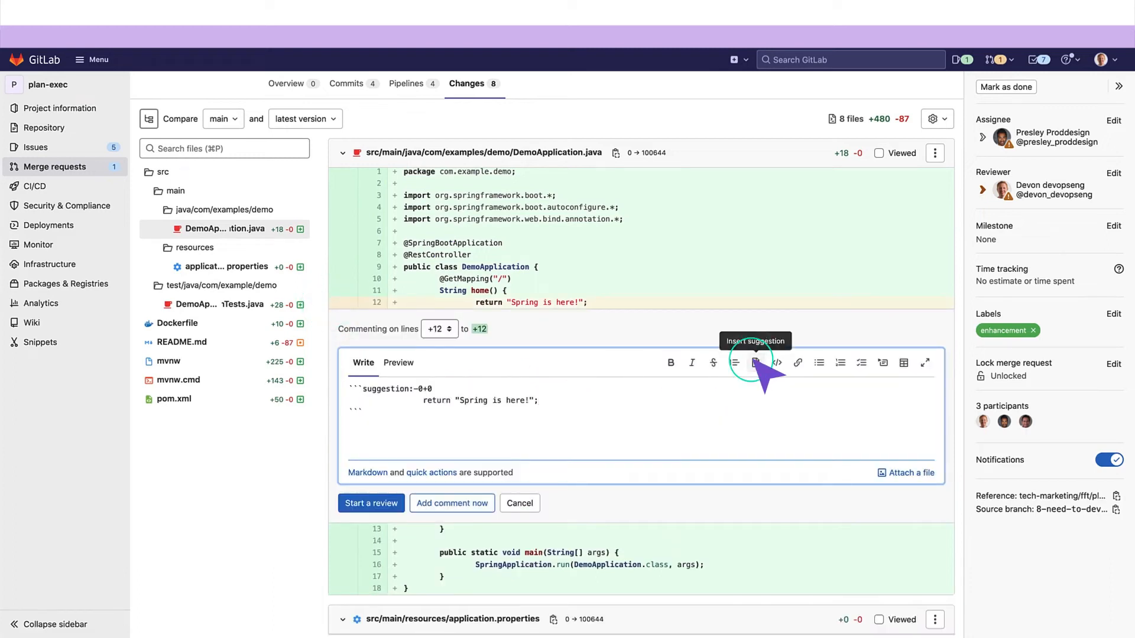
{"action": "left_click", "coordinate": [755, 362]}
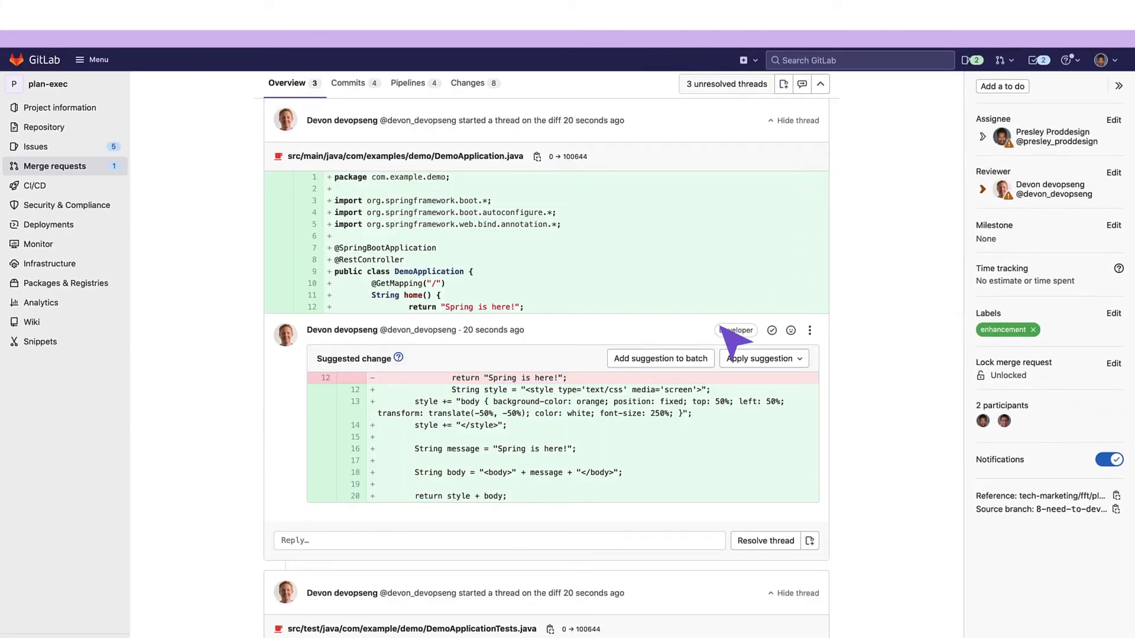
Batch-apply the three suggestions as one commit and re-request the reviewer's attention
{"action": "left_click", "coordinate": [659, 358]}
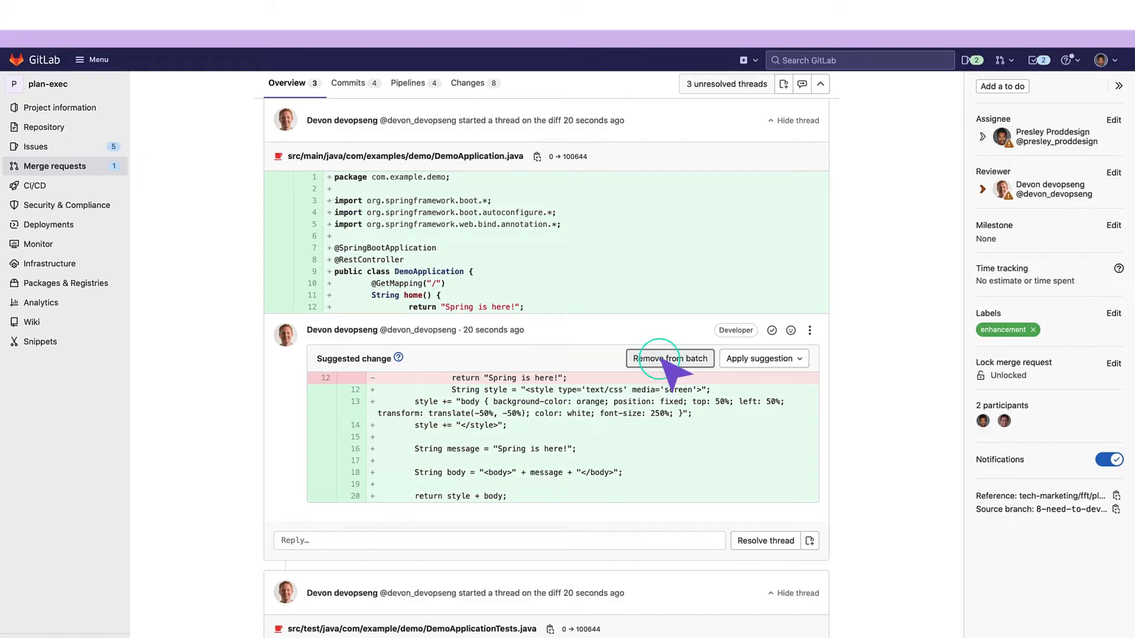
{"action": "left_click", "coordinate": [668, 358]}
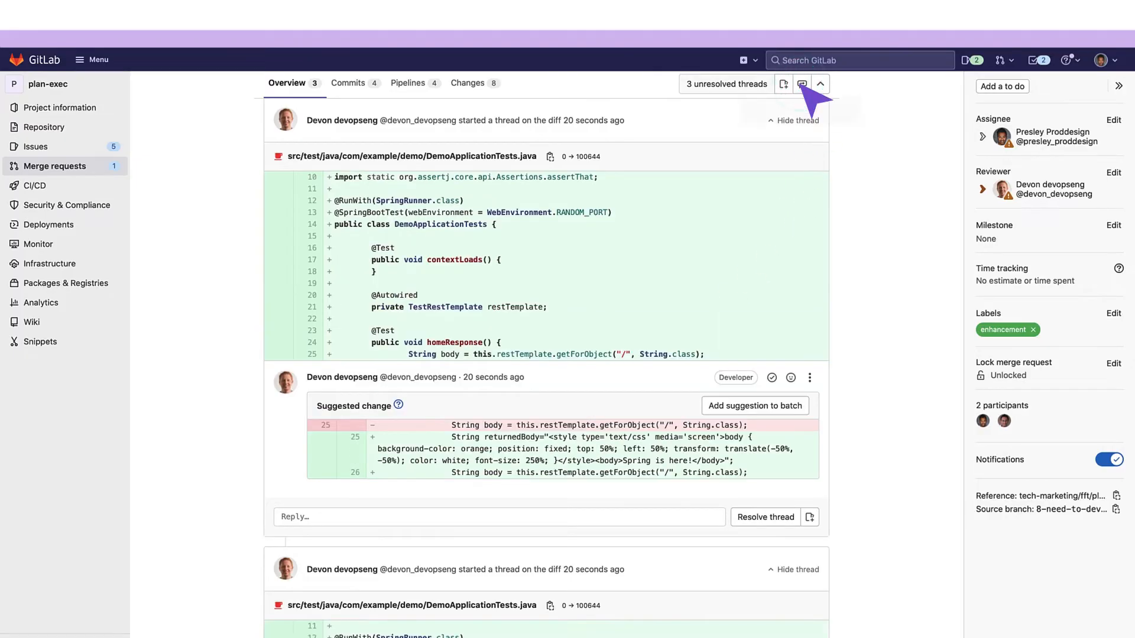
{"action": "left_click", "coordinate": [755, 405]}
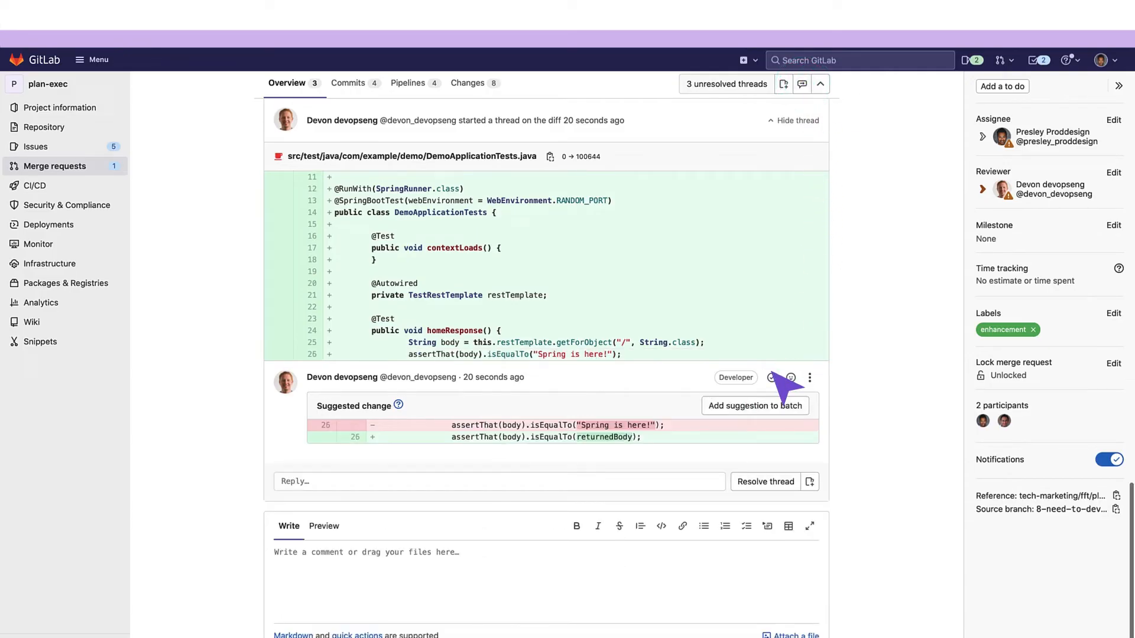
{"action": "left_click", "coordinate": [754, 405]}
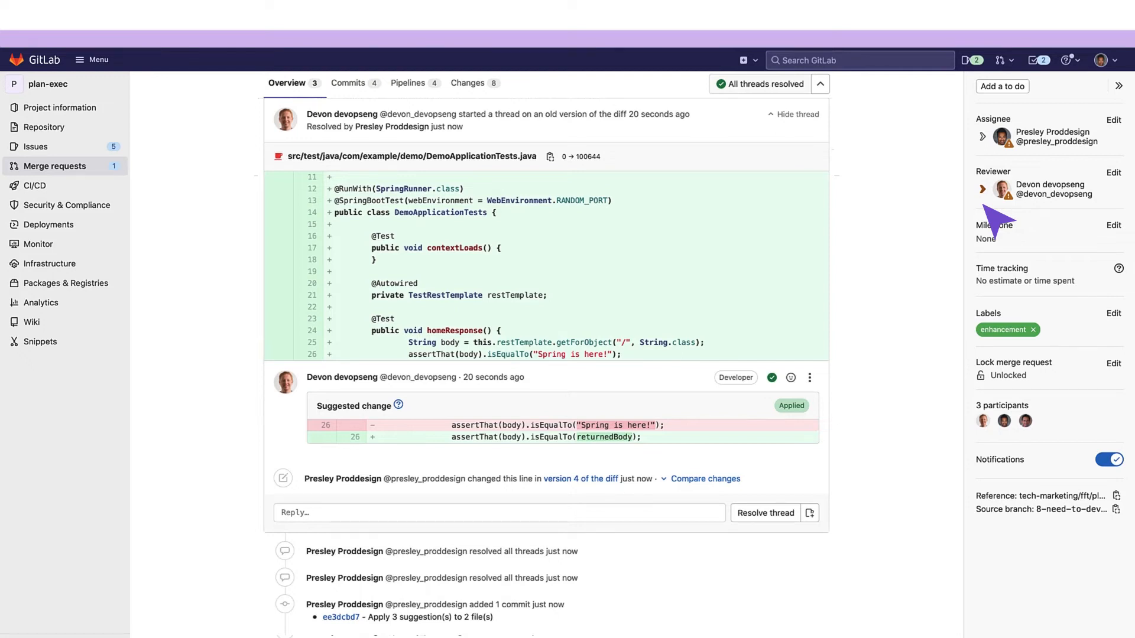
{"action": "left_click", "coordinate": [1038, 61]}
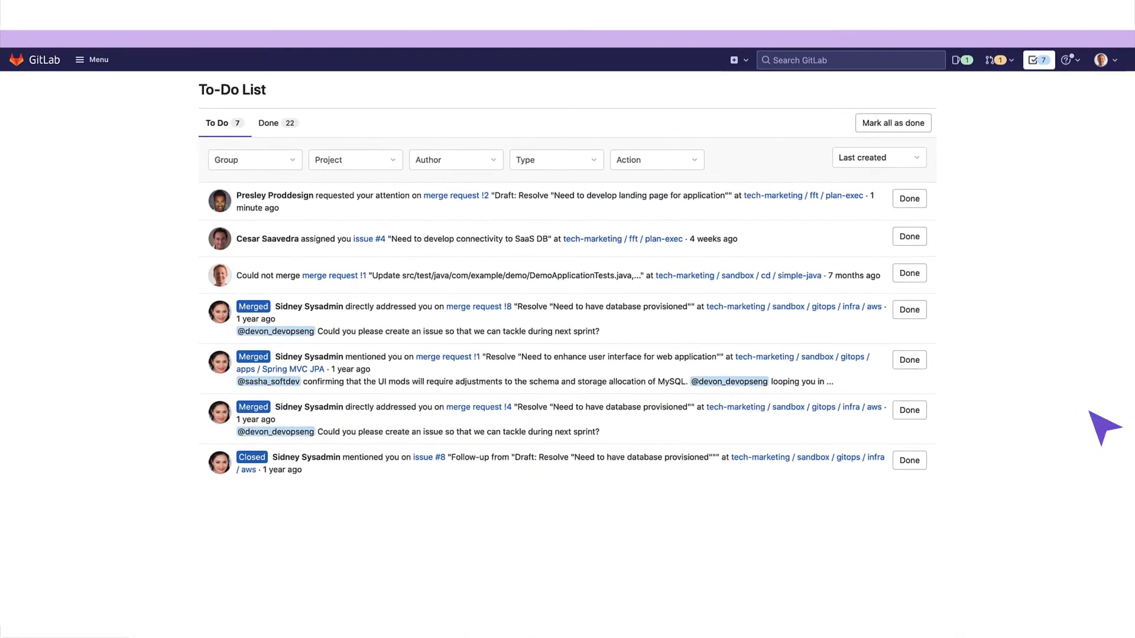
{"action": "mouse_move", "coordinate": [471, 214]}
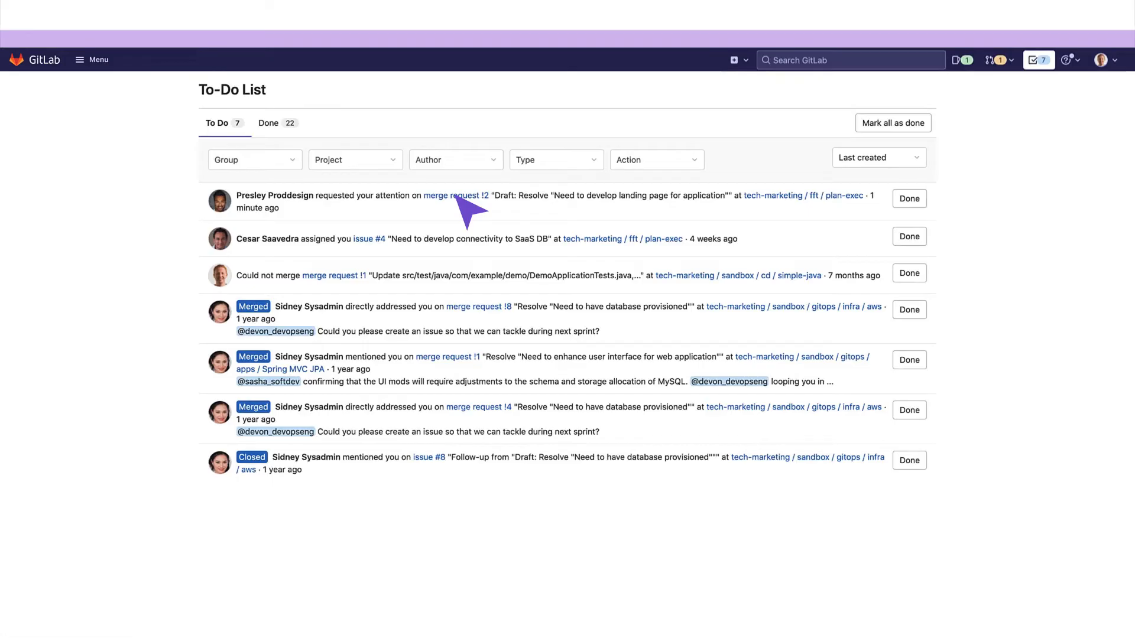
{"action": "left_click", "coordinate": [454, 195]}
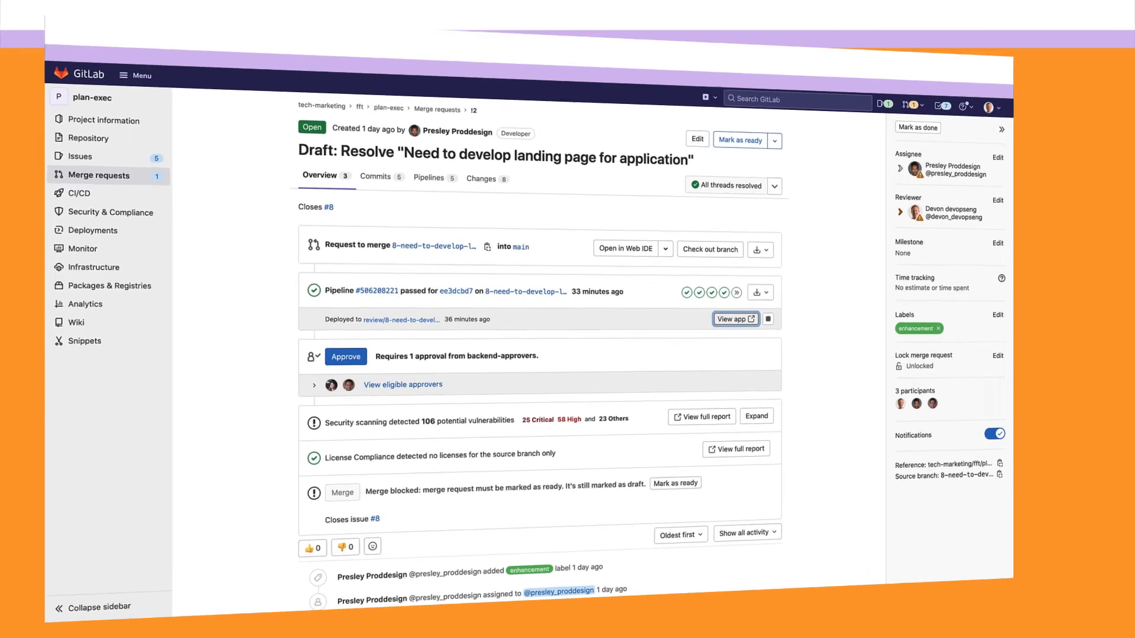
{"action": "scroll", "scroll_direction": "down", "scroll_amount": 3}
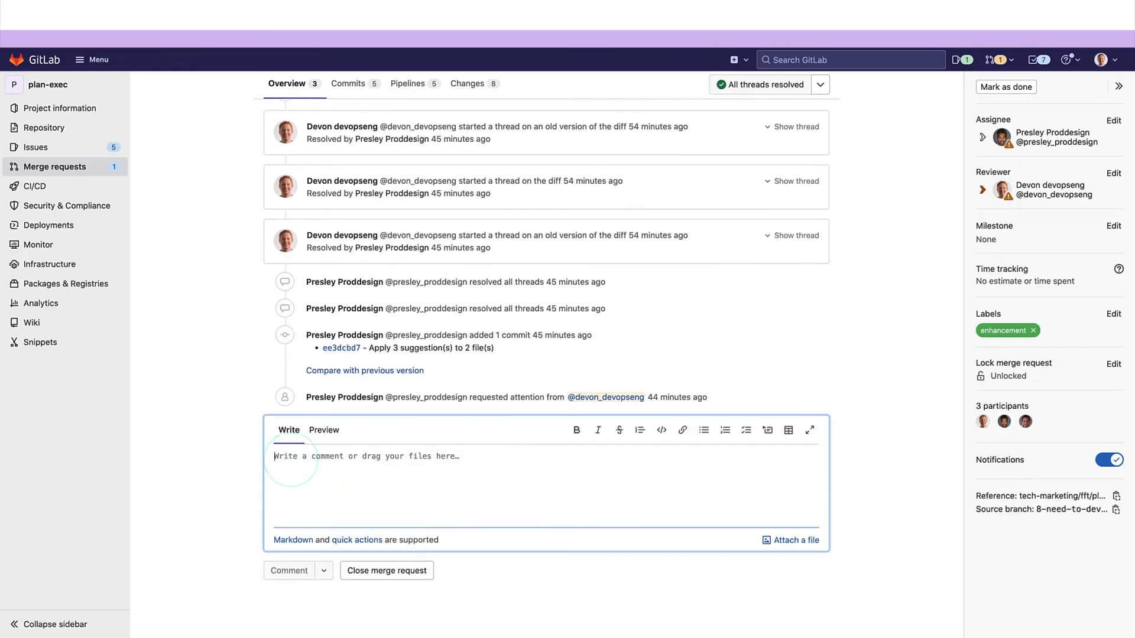
{"action": "type", "text": "@presley_proddesign"}
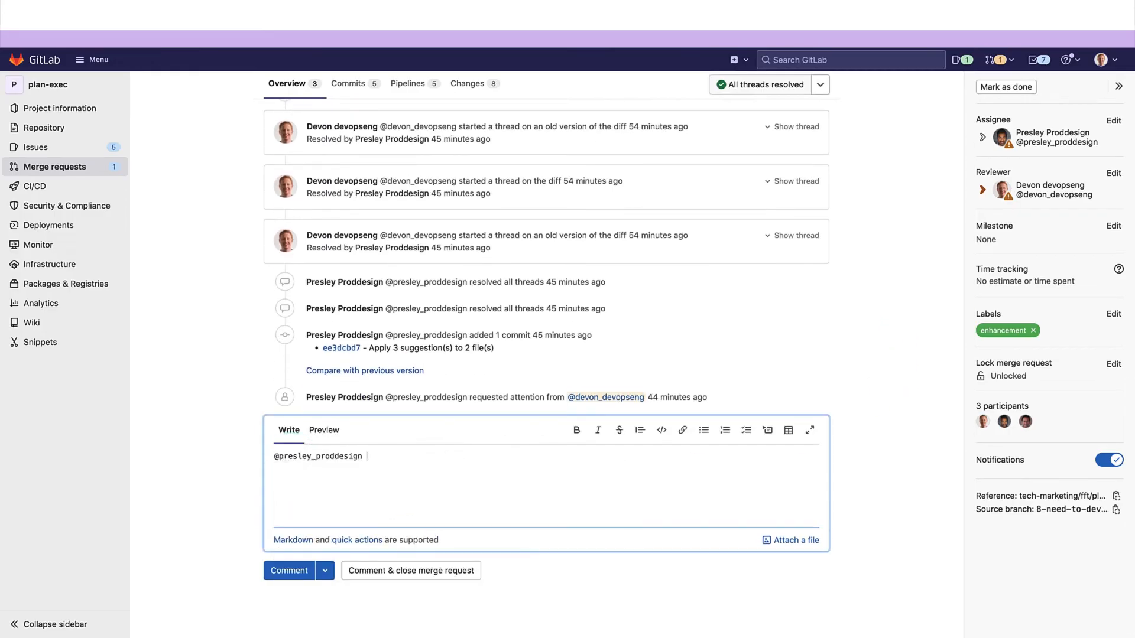
{"action": "type", "text": "updates look good to m"}
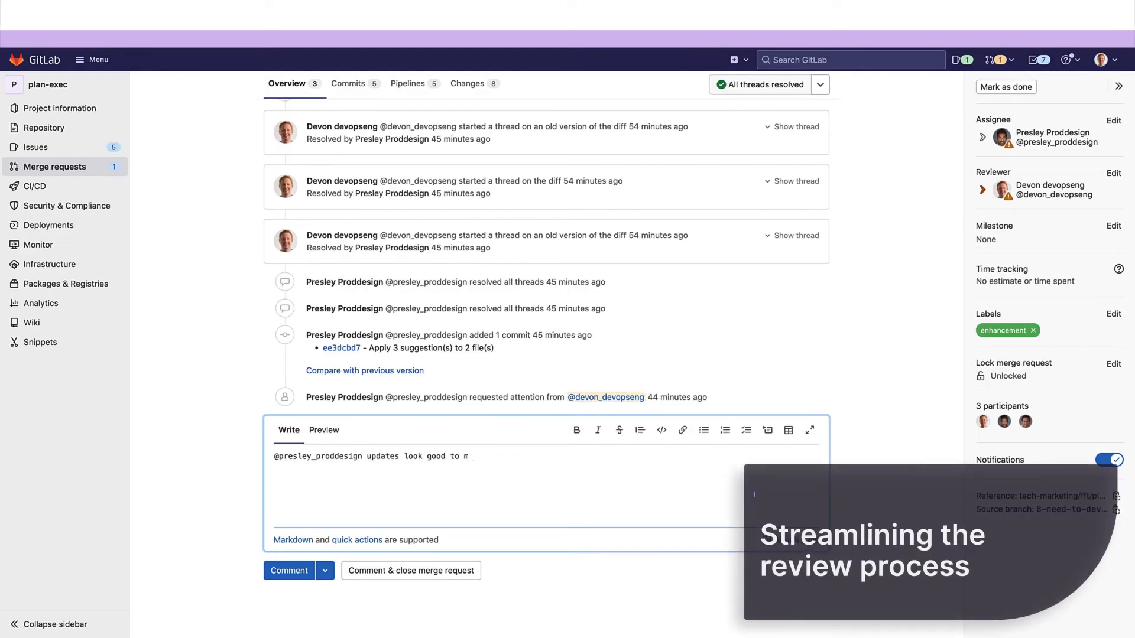
{"action": "left_click", "coordinate": [288, 570]}
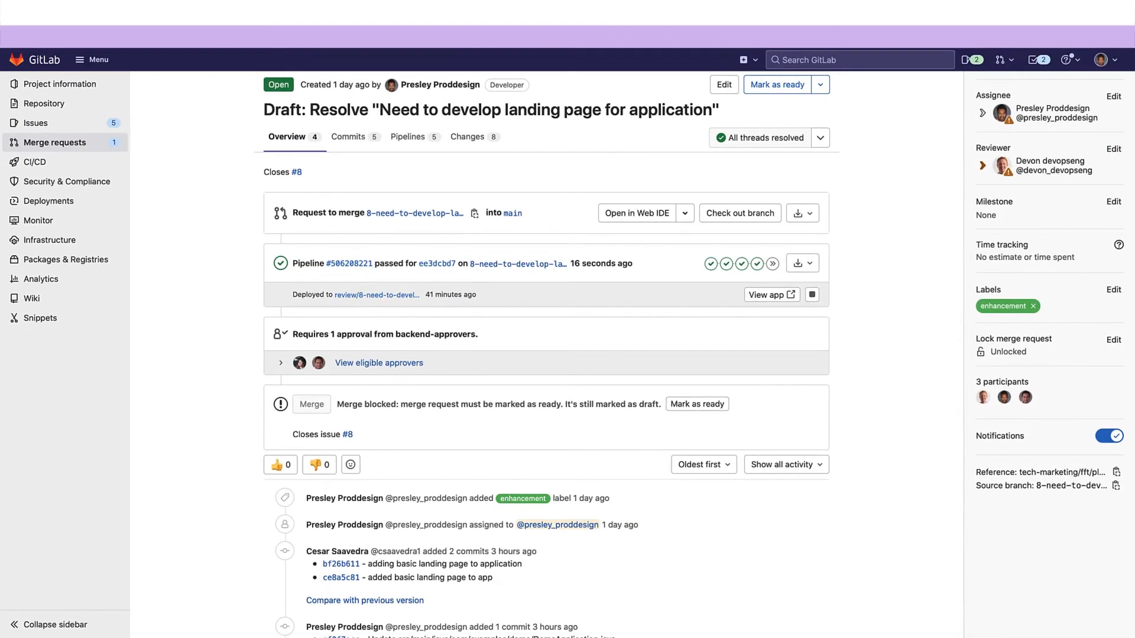
{"action": "scroll", "scroll_direction": "down", "scroll_amount": 3}
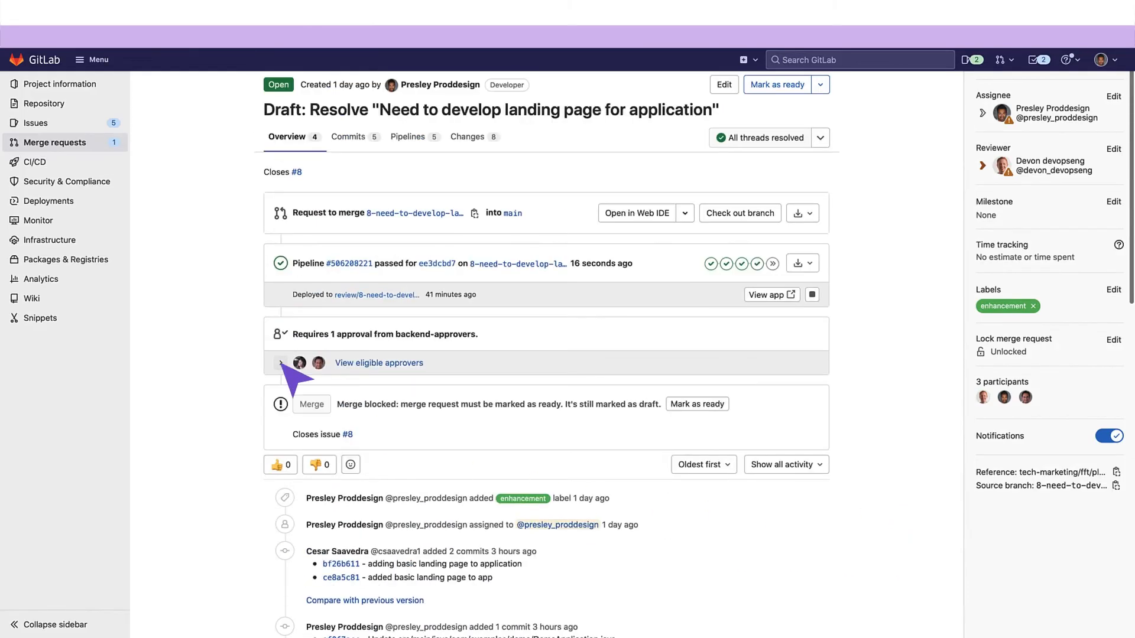
{"action": "left_click", "coordinate": [281, 363]}
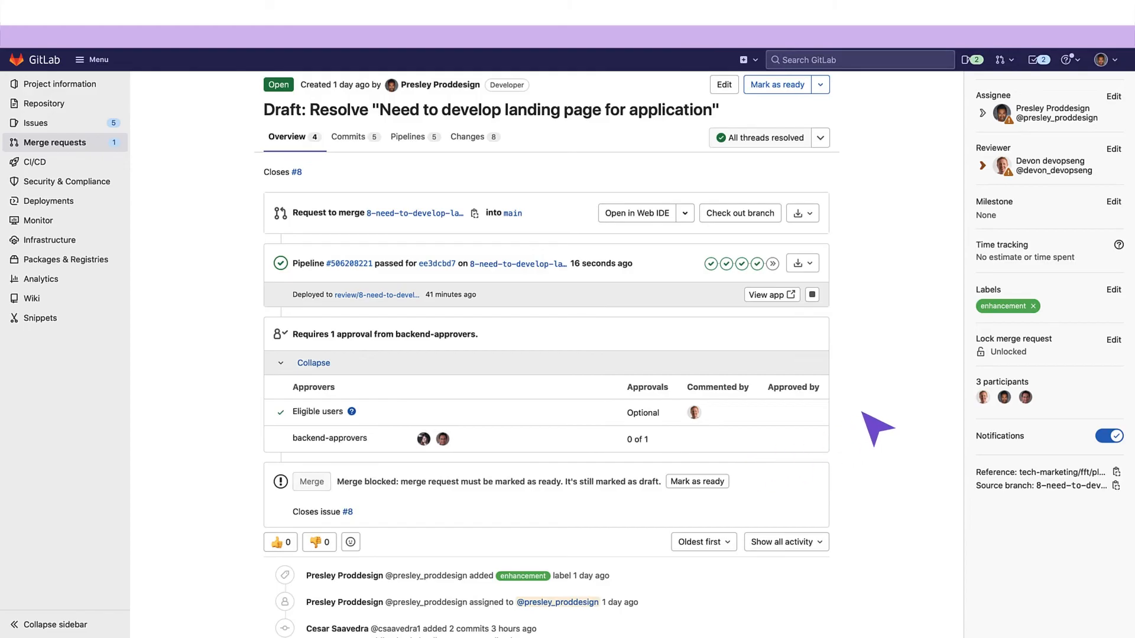
{"action": "scroll", "scroll_direction": "down", "scroll_amount": 3}
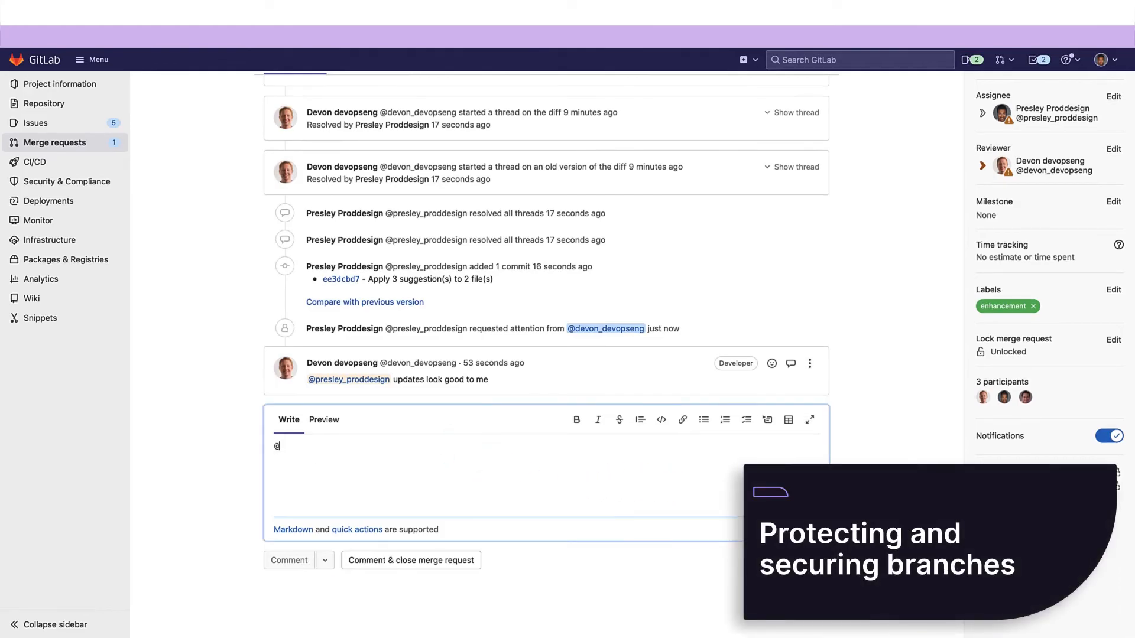
{"action": "type", "text": "sasha_softdev"}
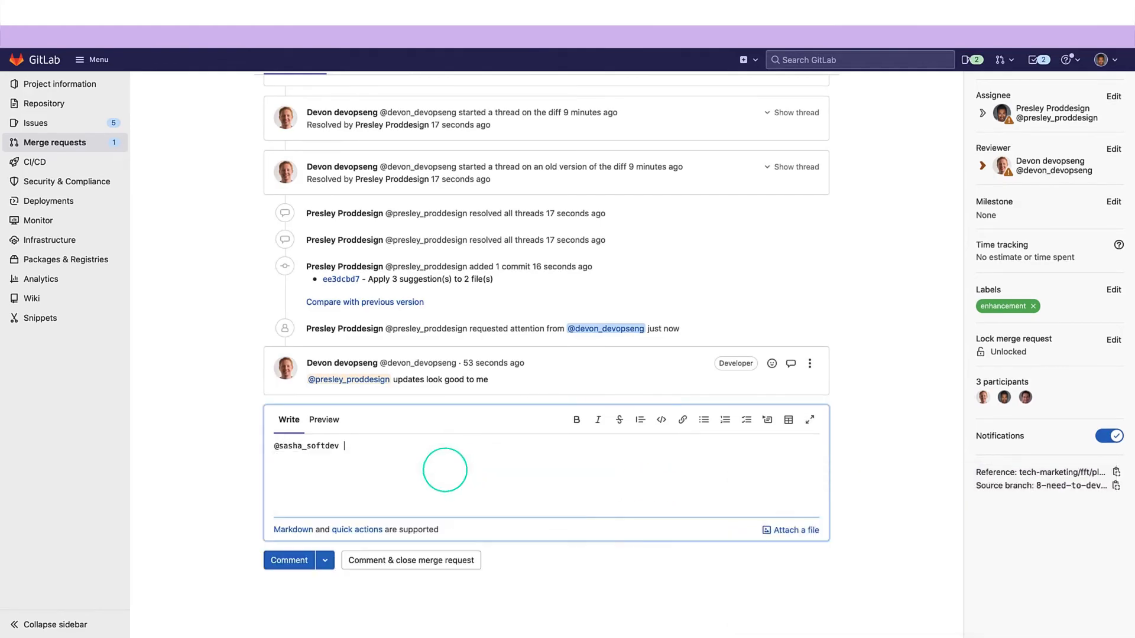
{"action": "type", "text": "please approve updates to landing page of a"}
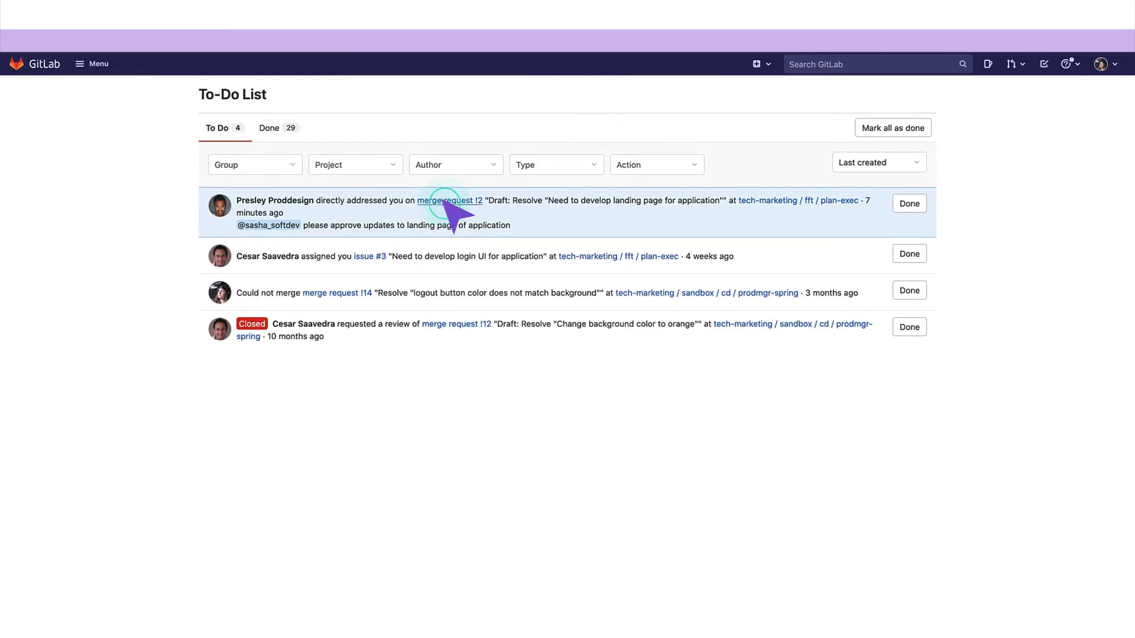
Open merge request !2 from the To-Do List and collapse the eligible approvers details
{"action": "left_click", "coordinate": [449, 201]}
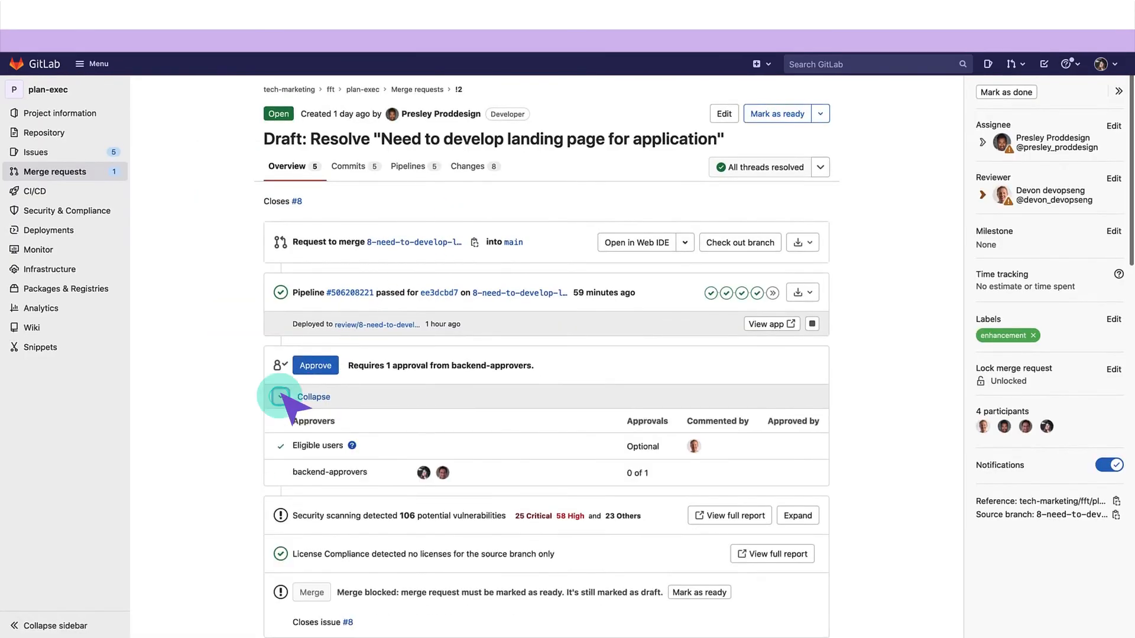
{"action": "left_click", "coordinate": [314, 366]}
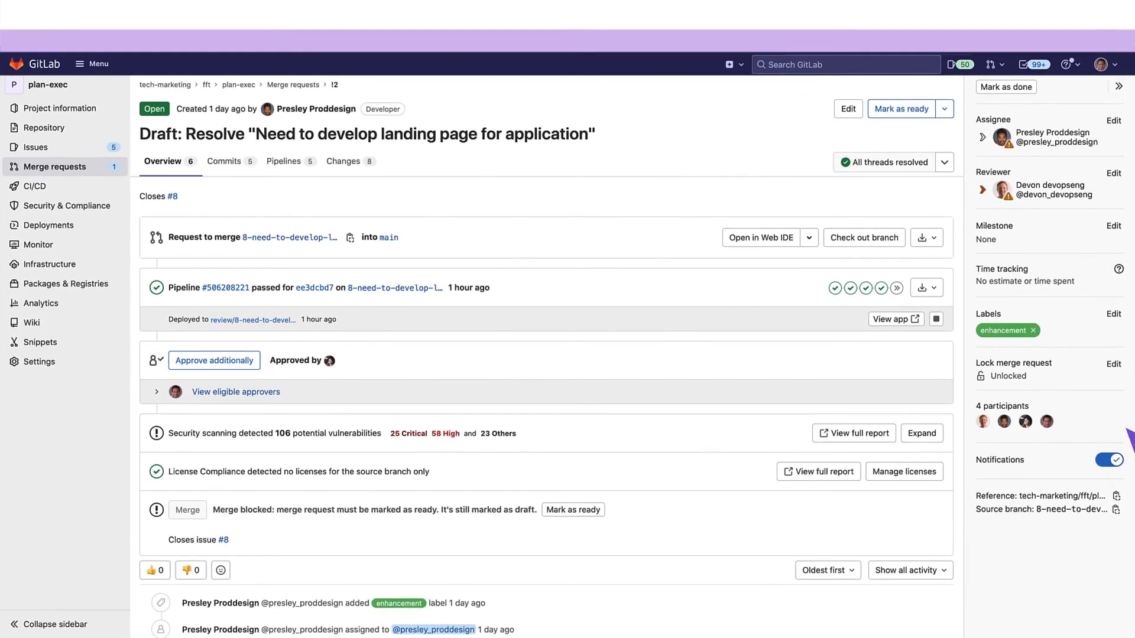
Mark merge request !2 as ready and merge it into main, deleting the source branch
{"action": "left_click", "coordinate": [572, 509]}
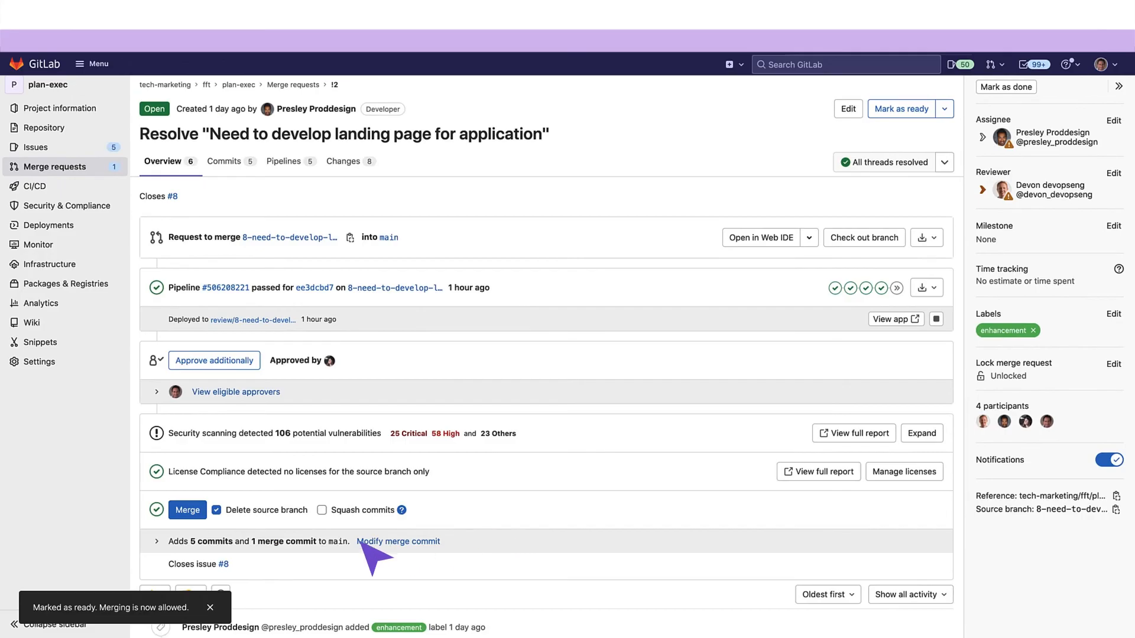
{"action": "left_click", "coordinate": [187, 510]}
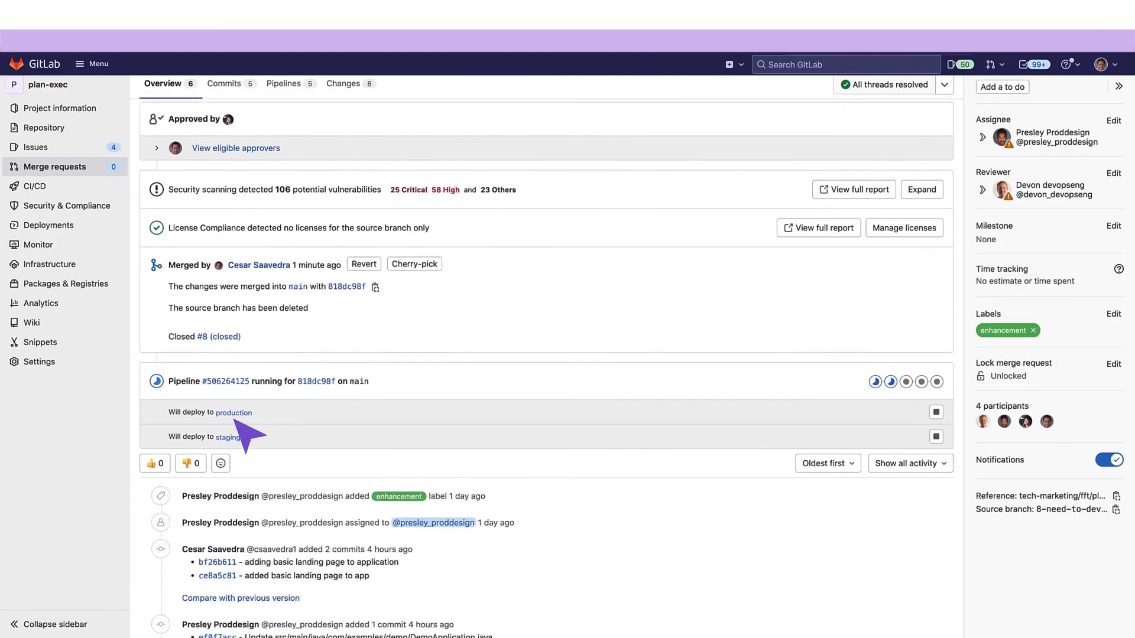
{"action": "mouse_move", "coordinate": [224, 382]}
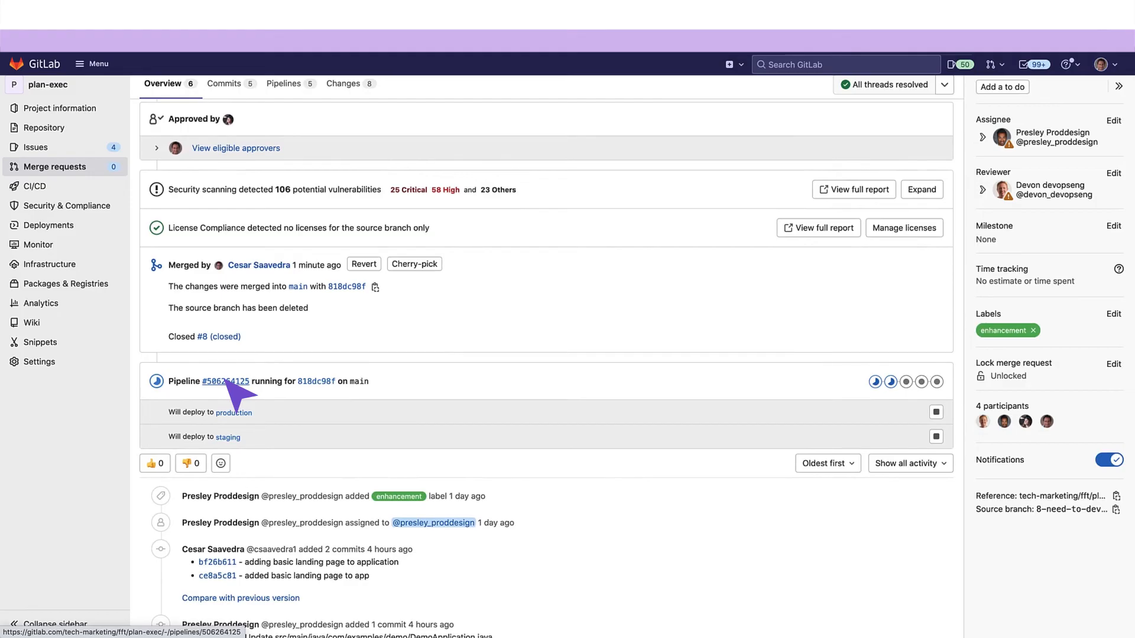